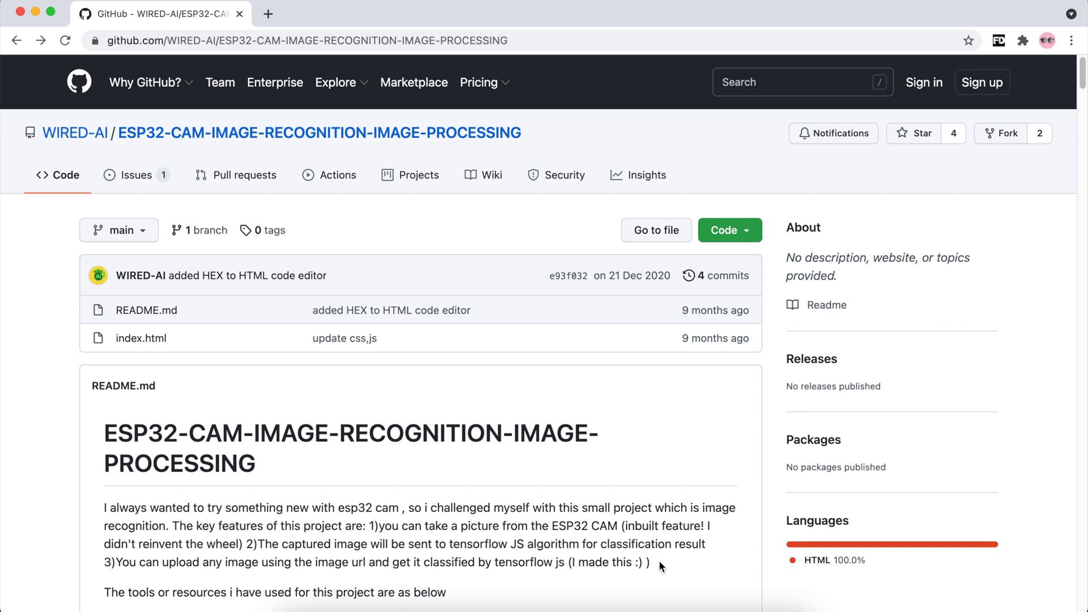
pyautogui.moveTo(396, 237)
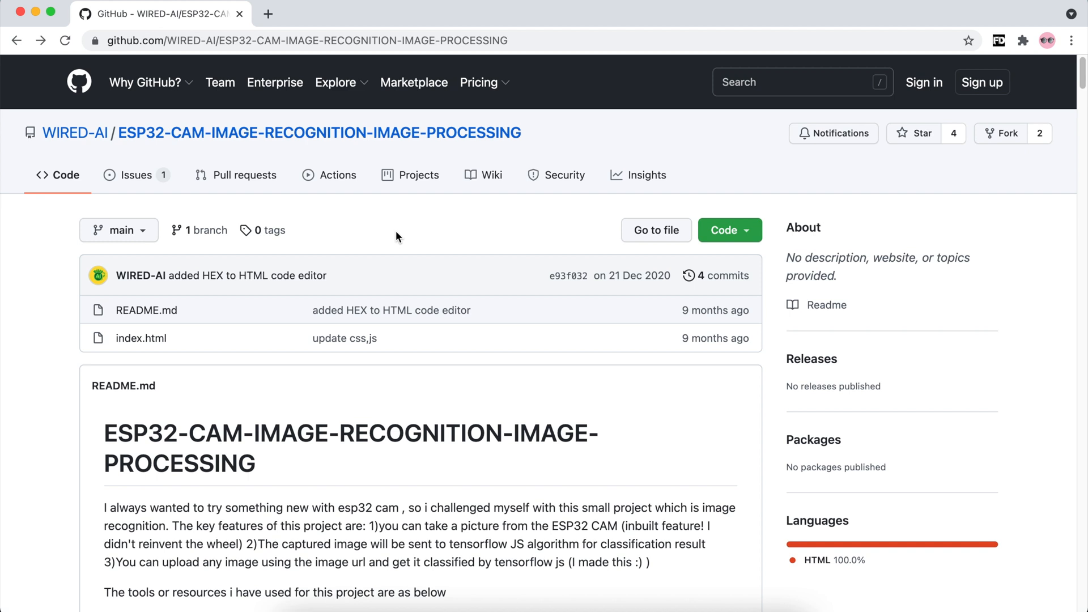
# Open index.html in the ESP32 image recognition repository and switch to its Raw view.
pyautogui.scroll(-3)
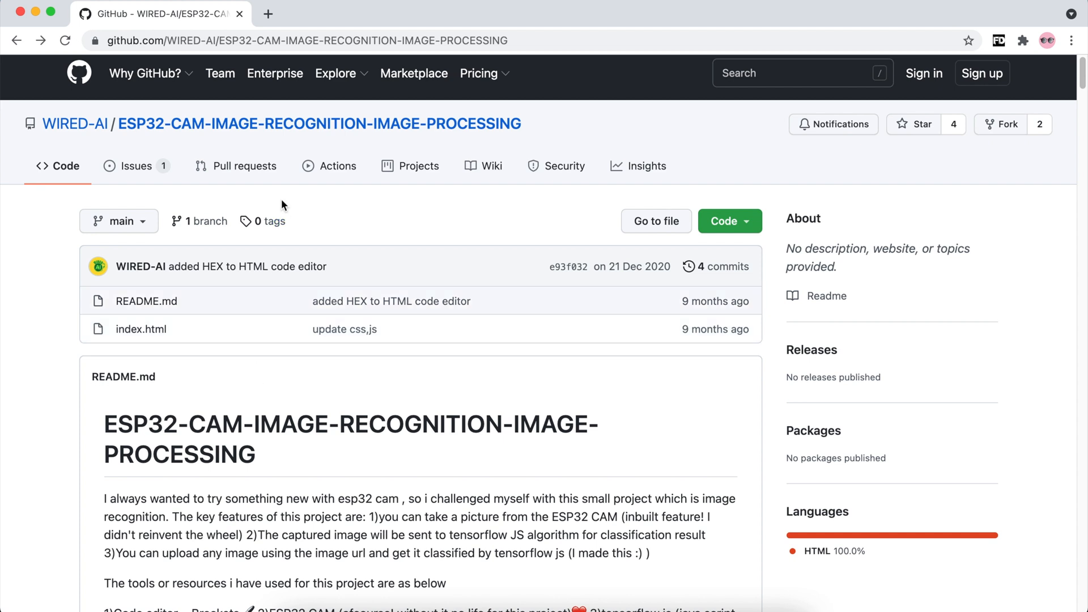
pyautogui.moveTo(206, 301)
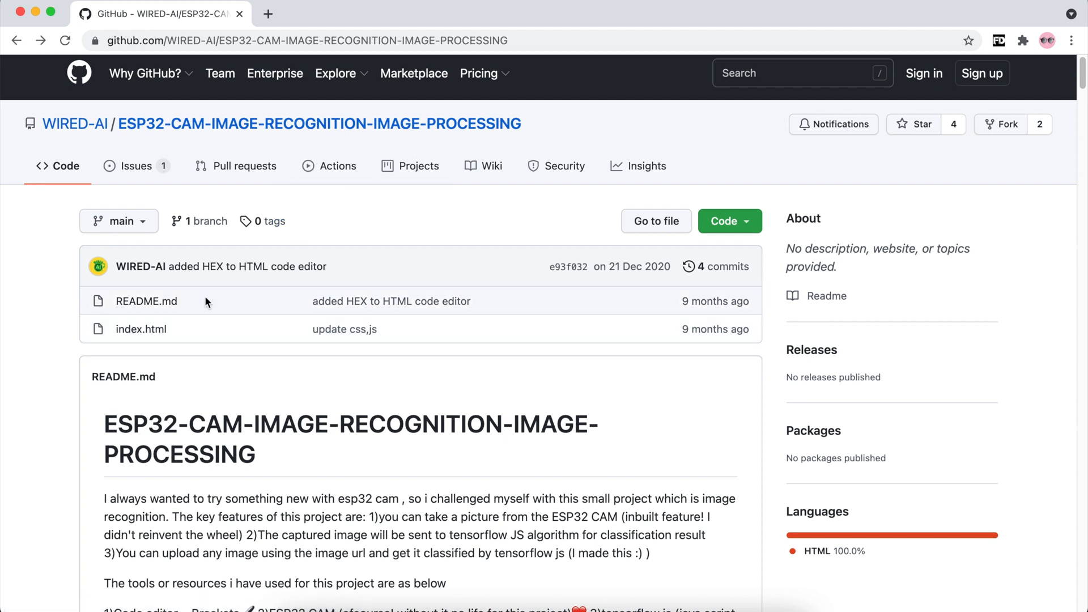
pyautogui.moveTo(141, 328)
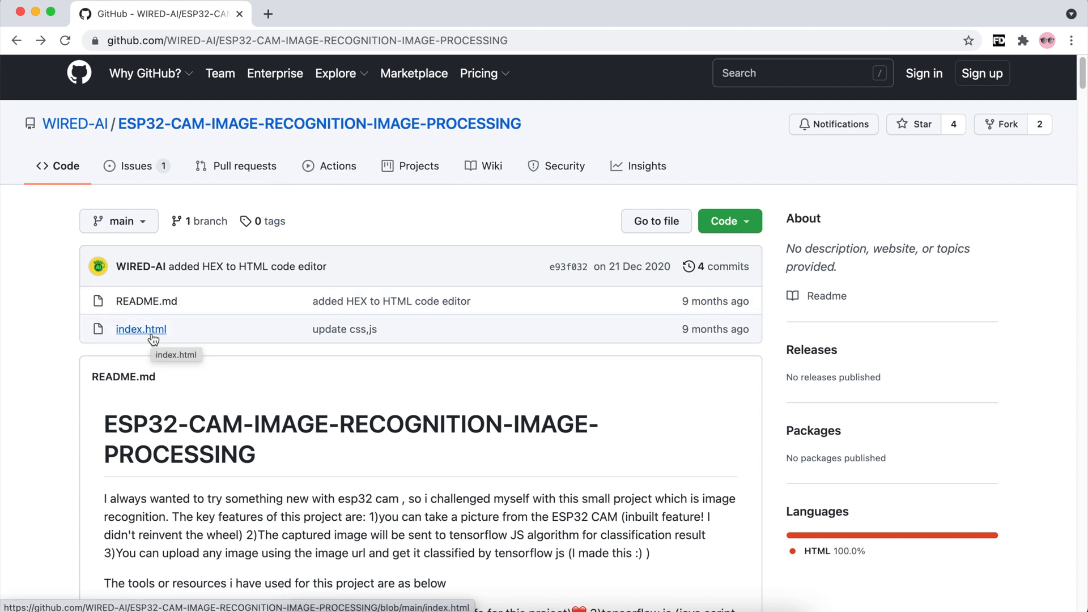
pyautogui.moveTo(320, 177)
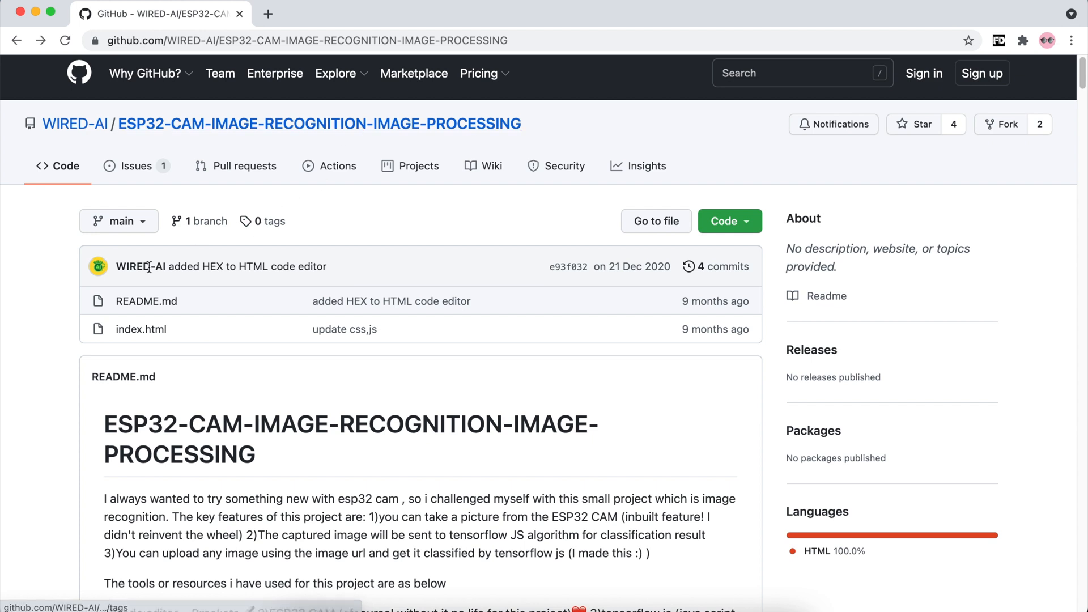
pyautogui.moveTo(141, 328)
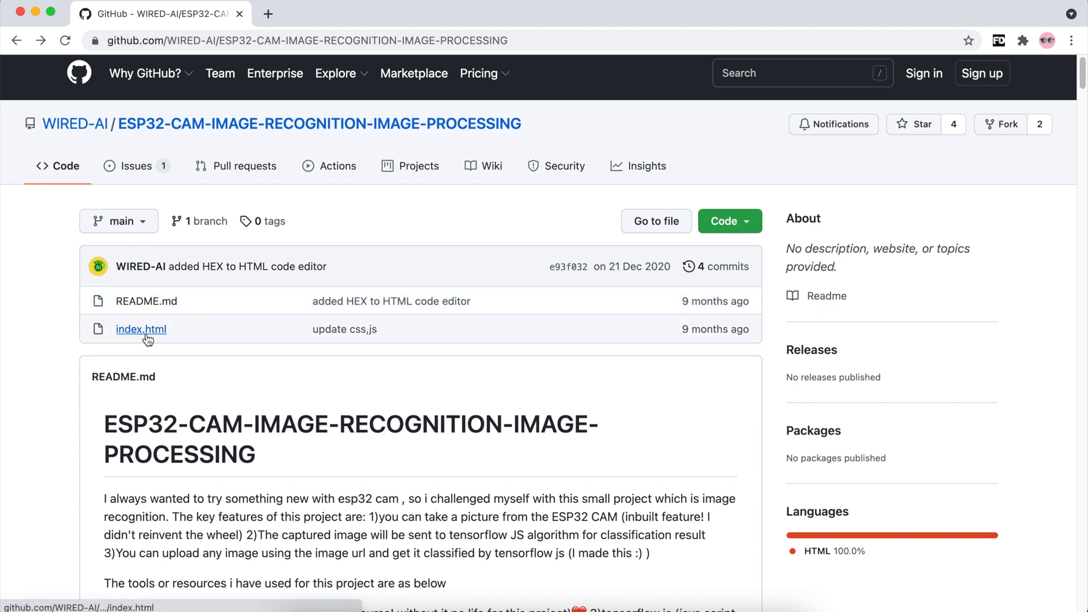
pyautogui.click(142, 328)
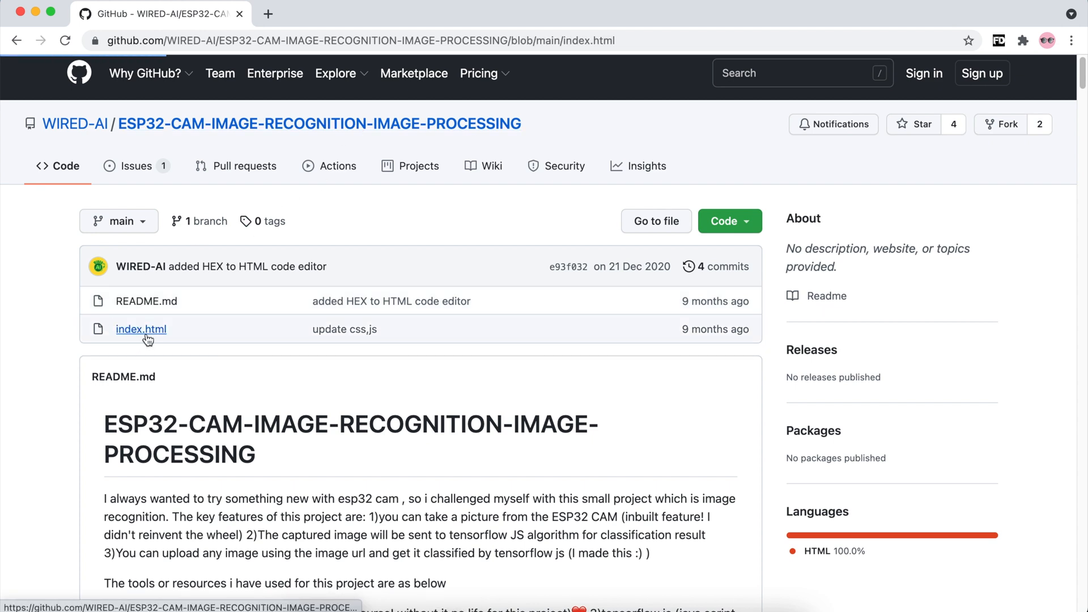
pyautogui.click(141, 329)
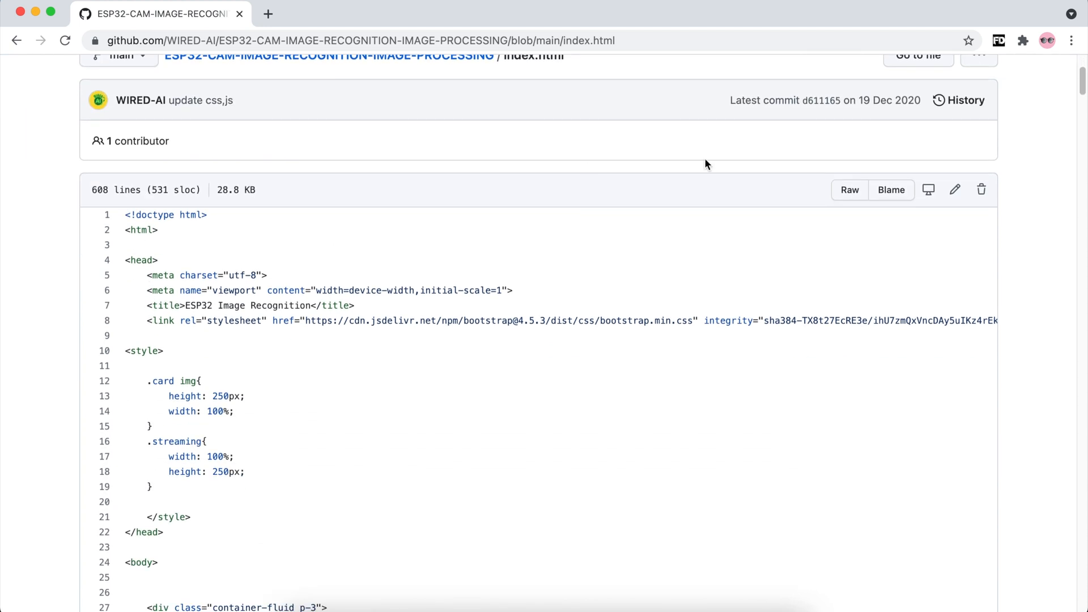
pyautogui.click(849, 189)
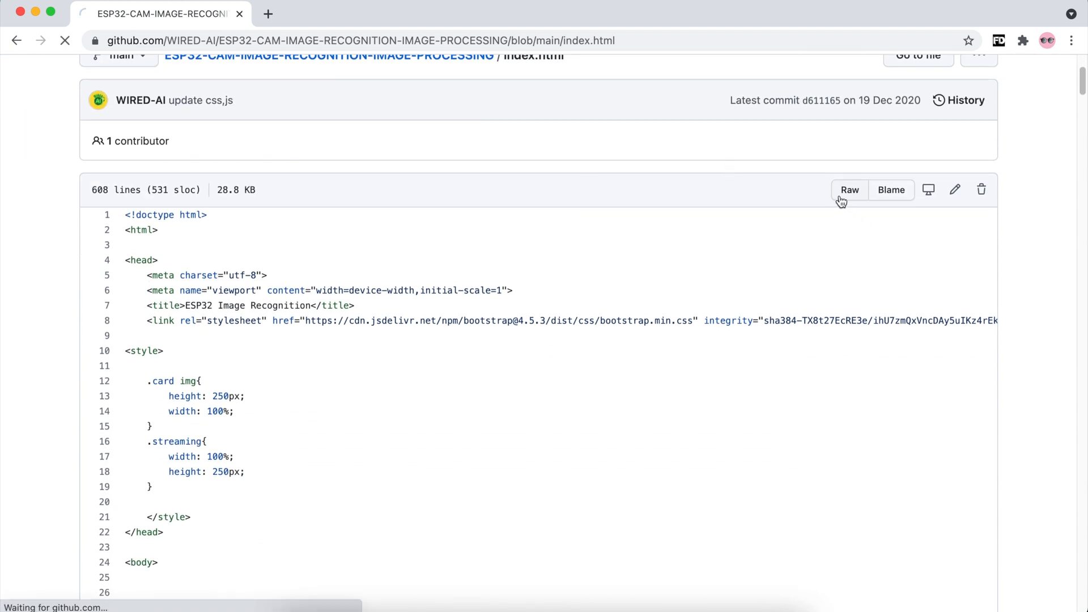
pyautogui.click(849, 189)
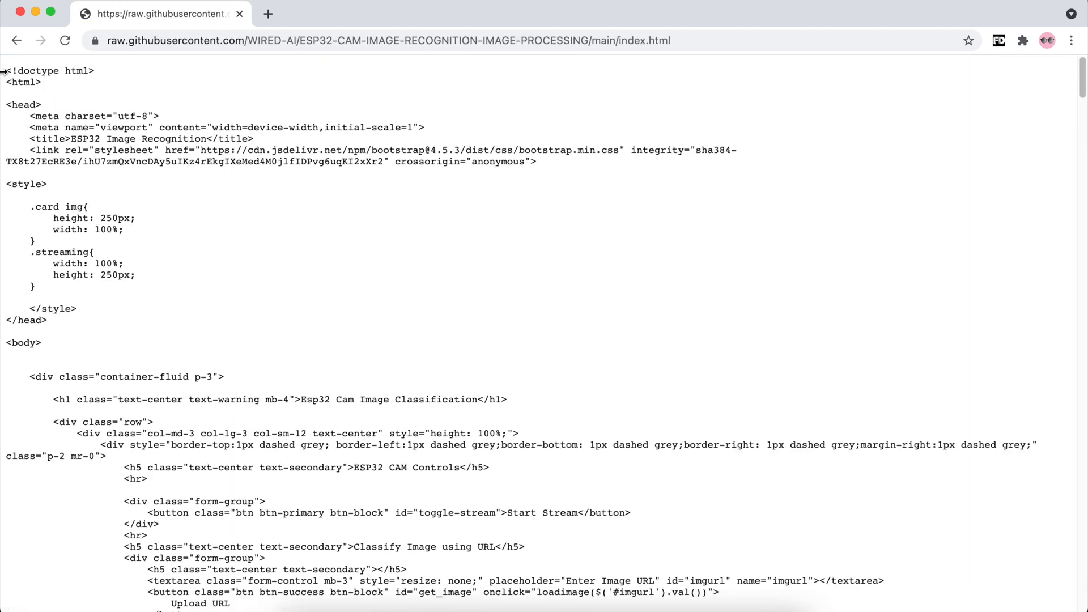
pyautogui.moveTo(6, 63)
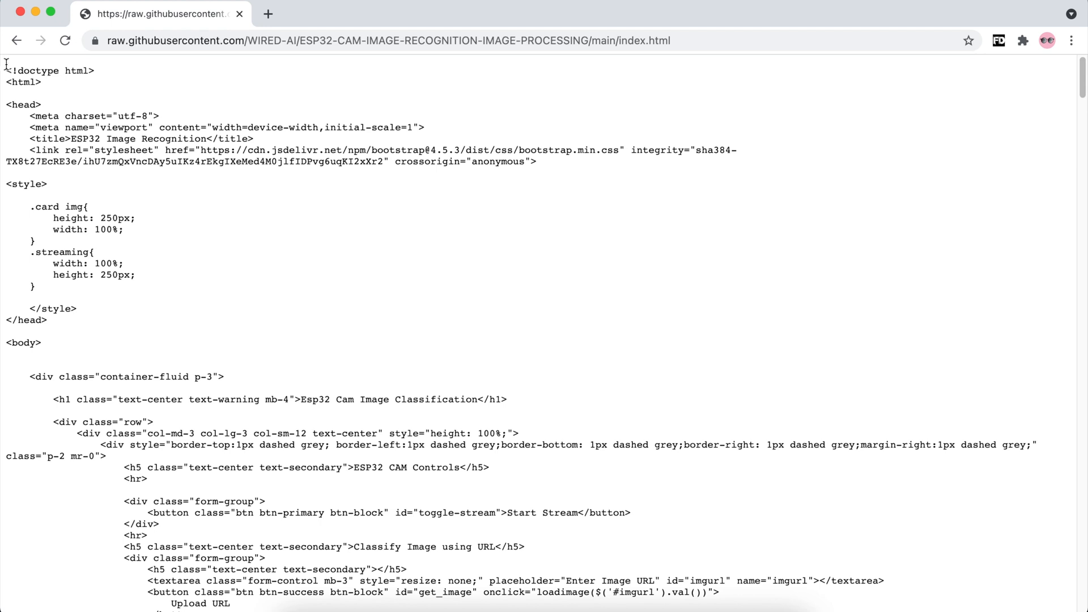
pyautogui.scroll(-3)
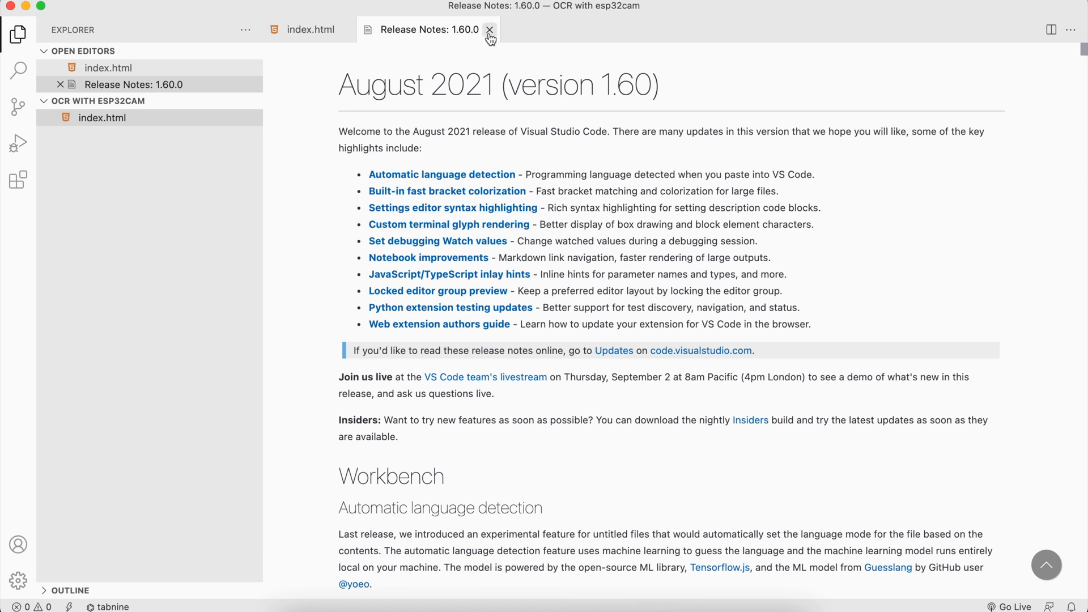
# Close the VS Code Release Notes tab and save the pasted code in index.html.
pyautogui.click(490, 29)
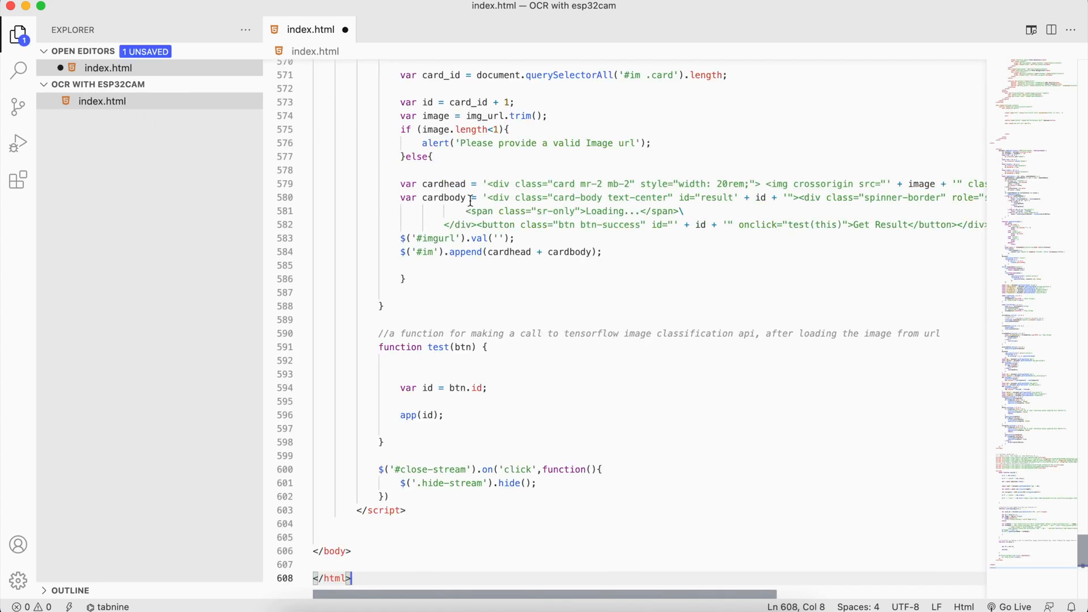
pyautogui.press('cmd+s')
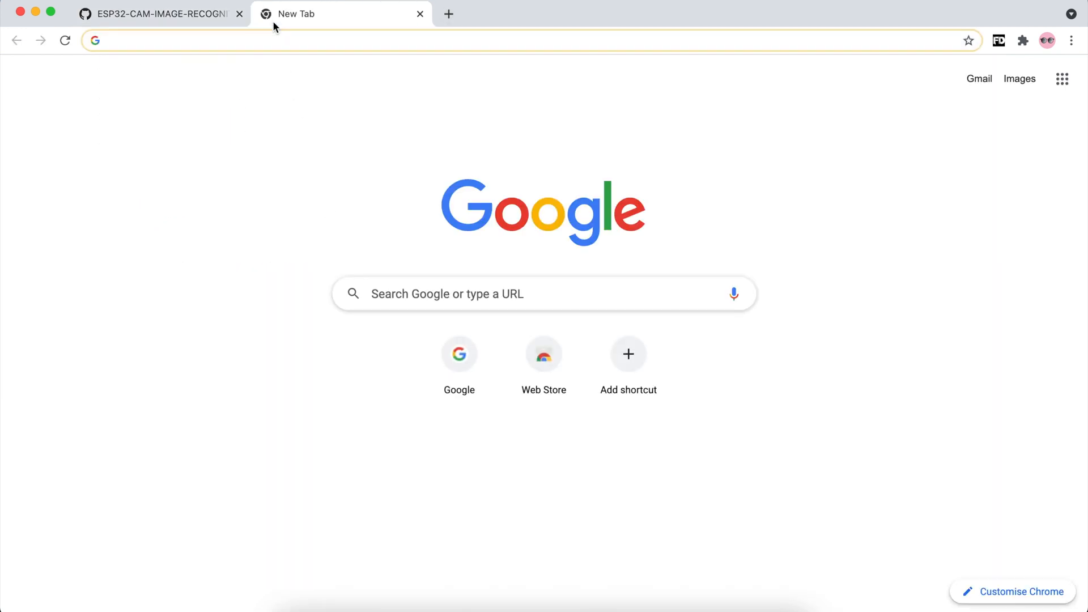
# Search 'tesseract', open the Tesseract.js site and scroll to its English OCR demo.
pyautogui.write('tesseract+js&oq=tesseract+js&aqs=chrome..69i57j0i512l9.4554j0j7&sourceid=chrome&ie=UTF-8')
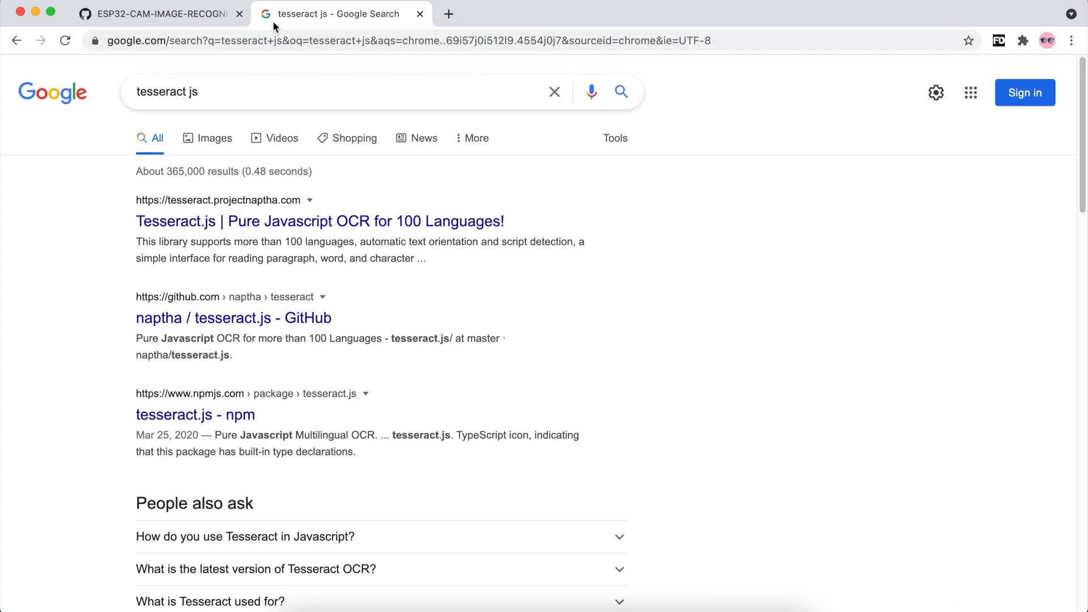
pyautogui.click(319, 221)
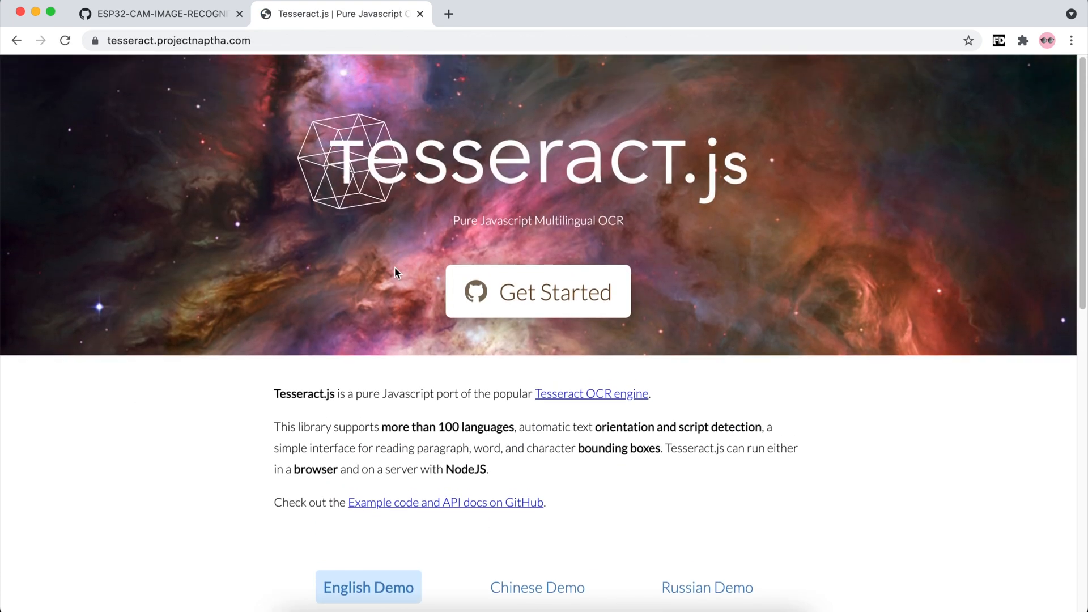
pyautogui.scroll(-3)
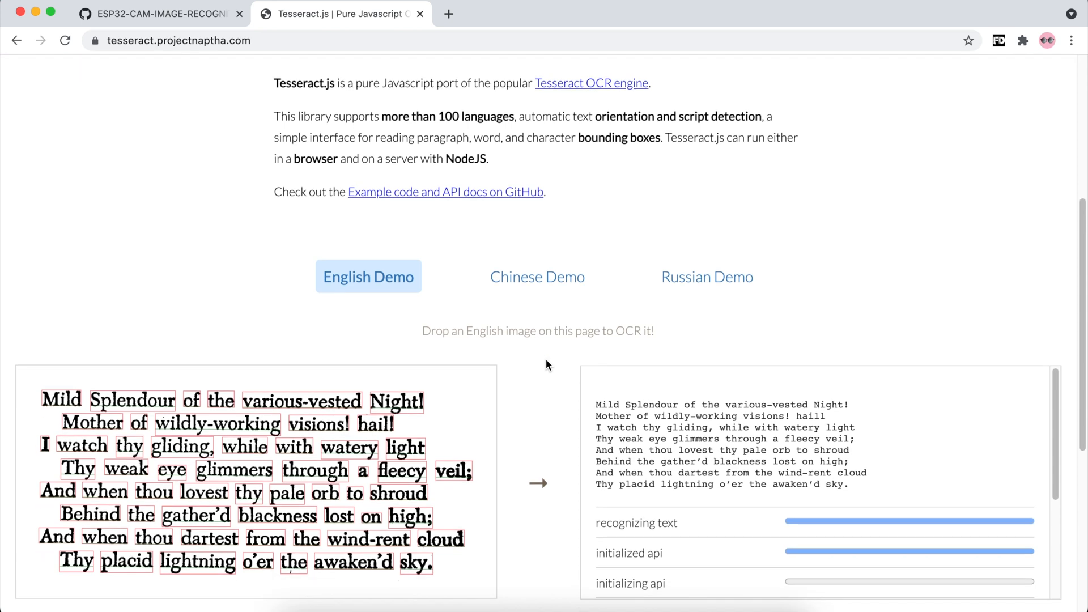
pyautogui.scroll(-3)
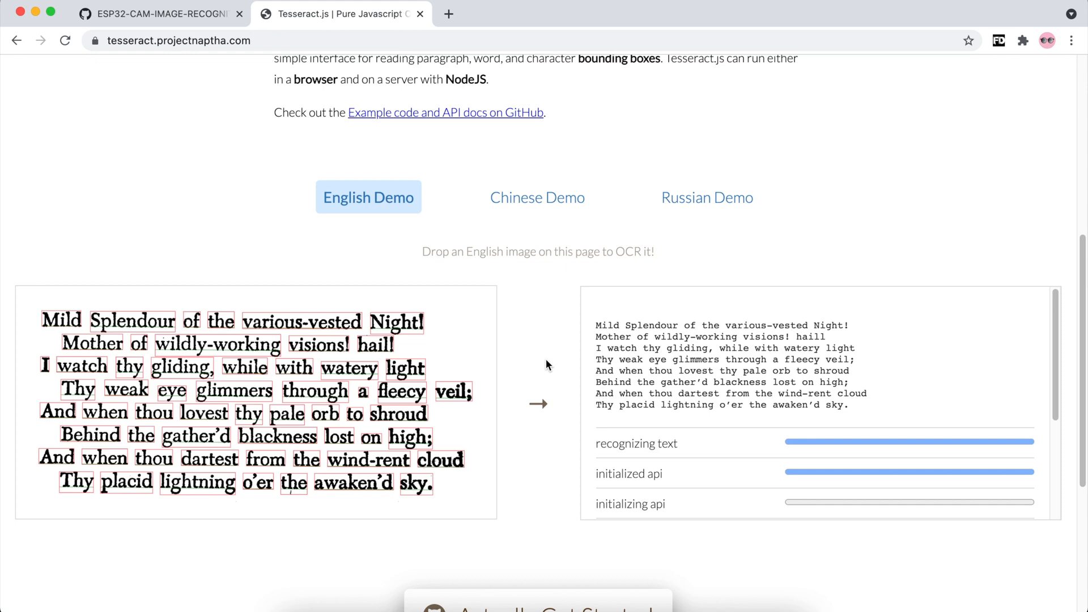
pyautogui.scroll(-3)
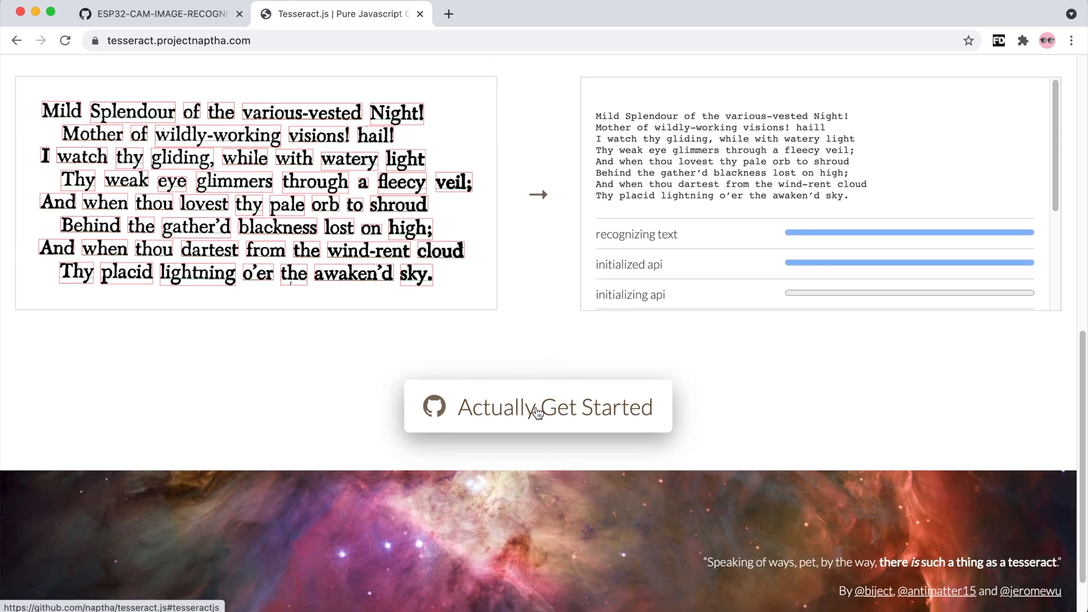
# Open the tesseract.js GitHub repository and scroll its README to the v2 CDN script.
pyautogui.click(538, 407)
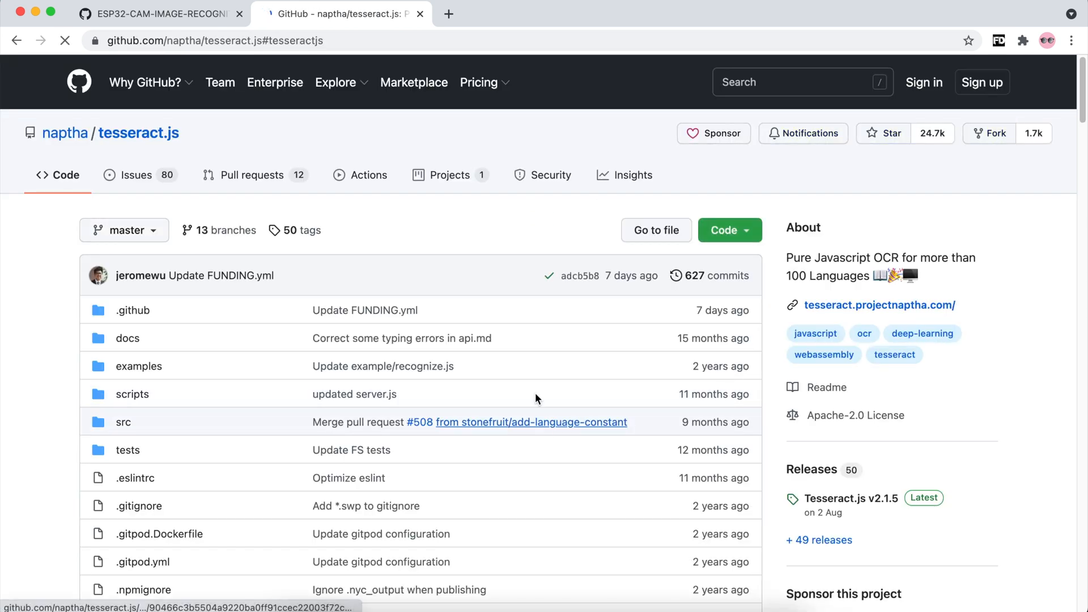
pyautogui.scroll(-3)
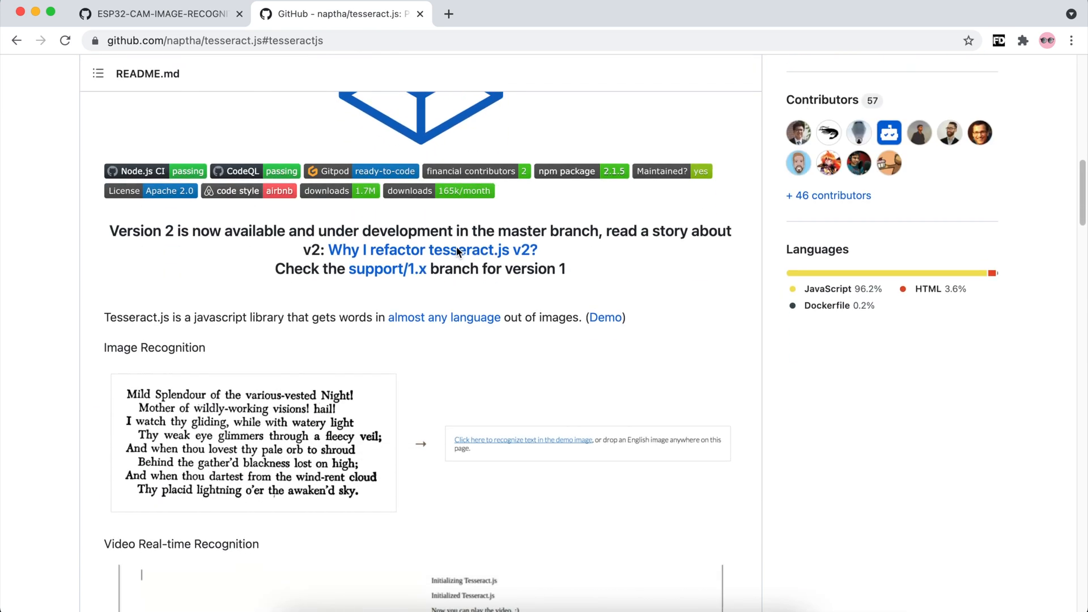
pyautogui.scroll(-3)
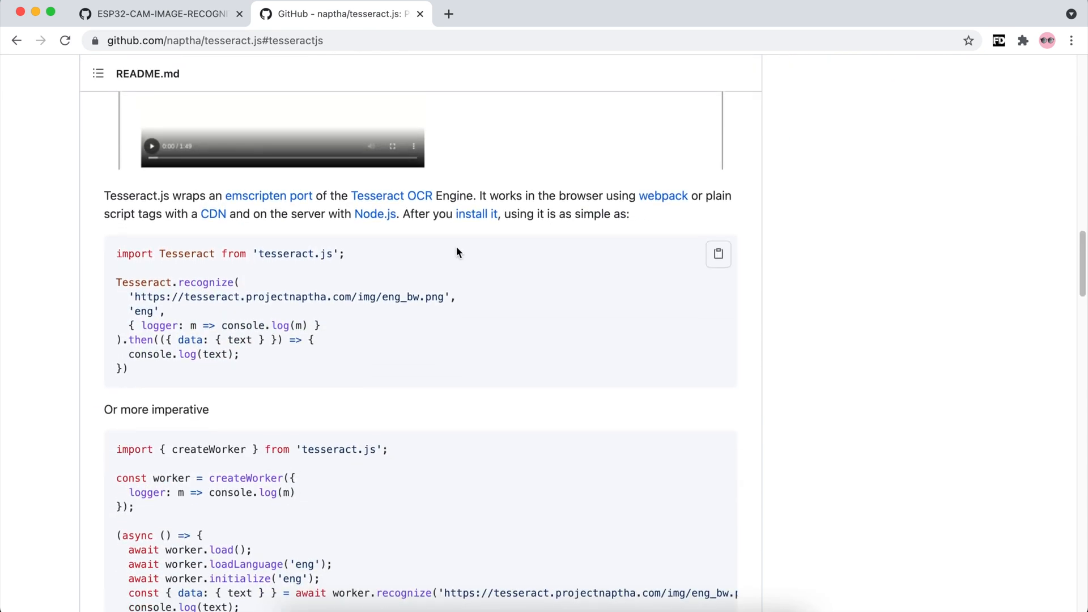
pyautogui.scroll(-3)
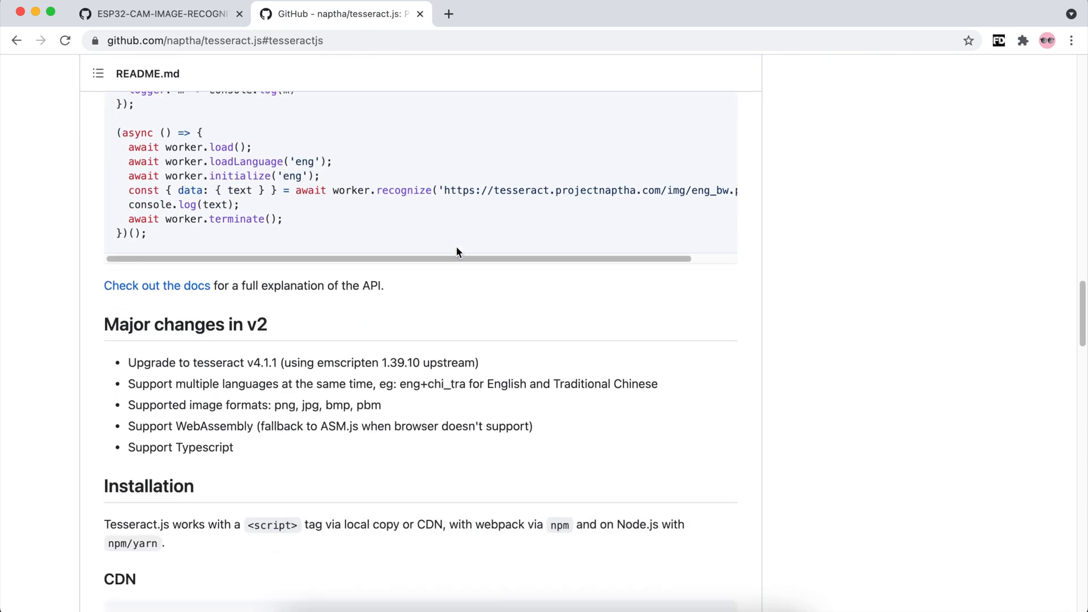
pyautogui.scroll(-3)
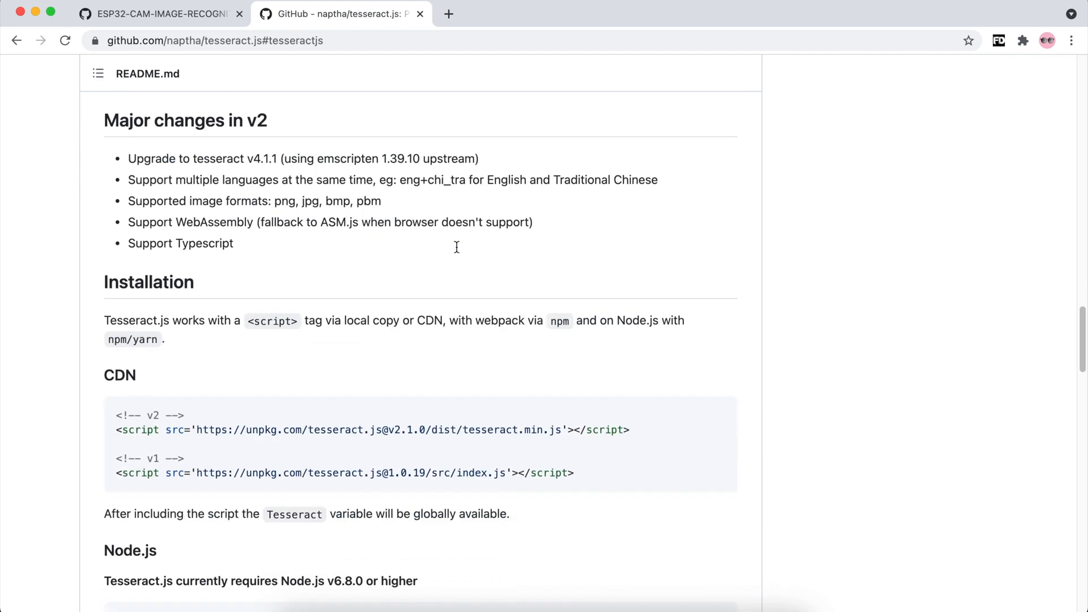
pyautogui.scroll(-3)
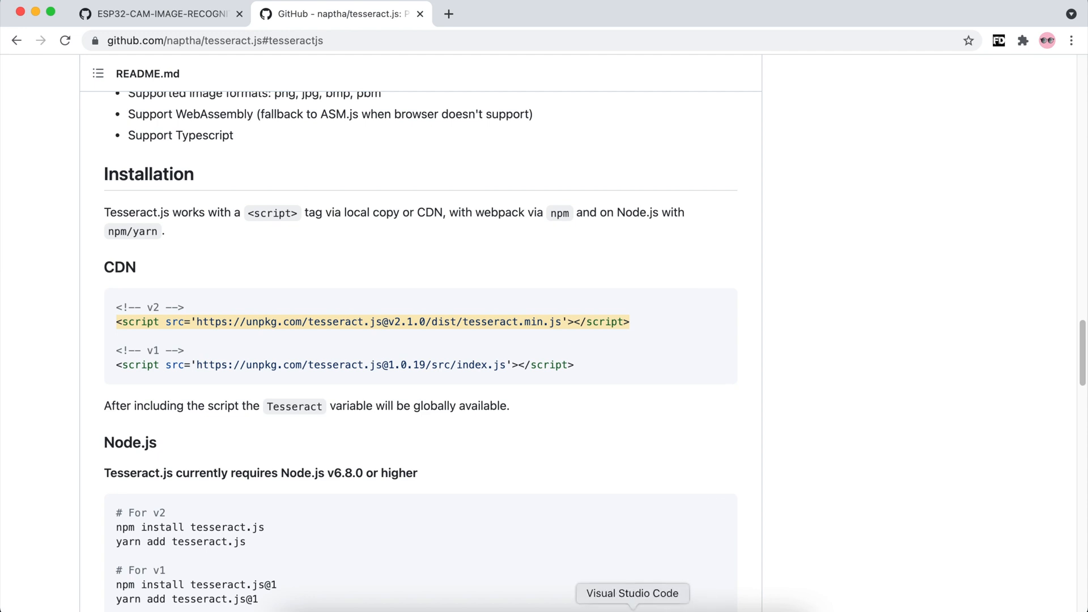
# In index.html, scroll to the script includes and select 'TensorFlow' in the script comment.
pyautogui.click(632, 593)
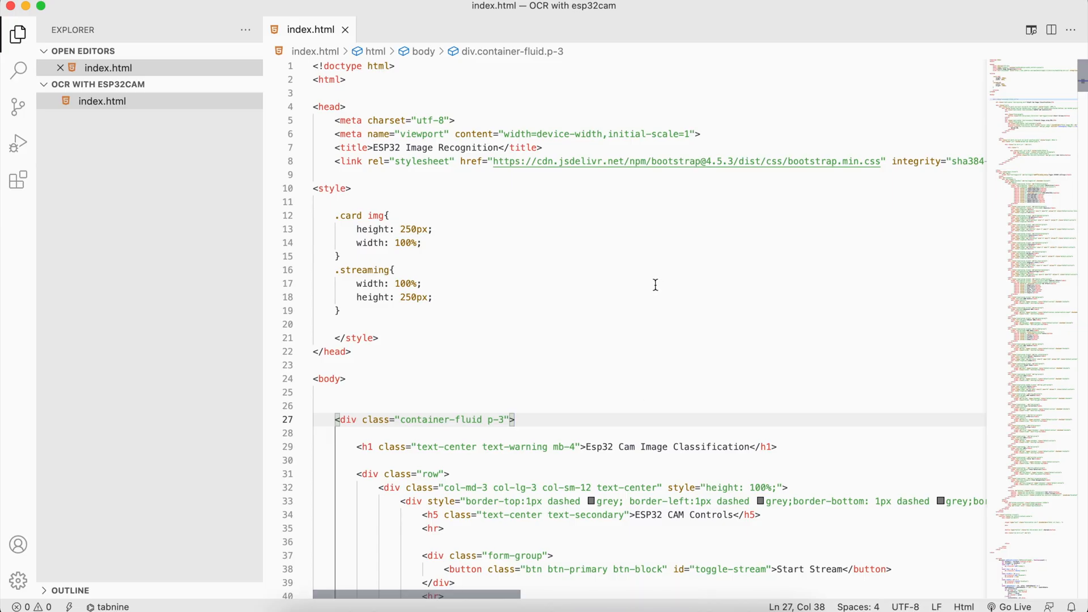
pyautogui.scroll(-3)
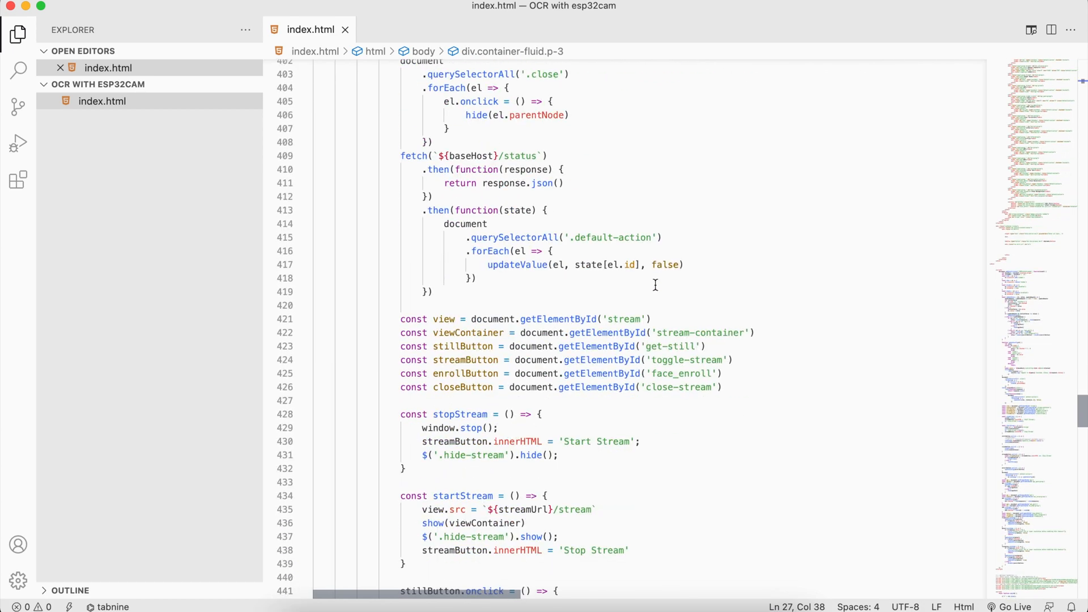
pyautogui.scroll(-3)
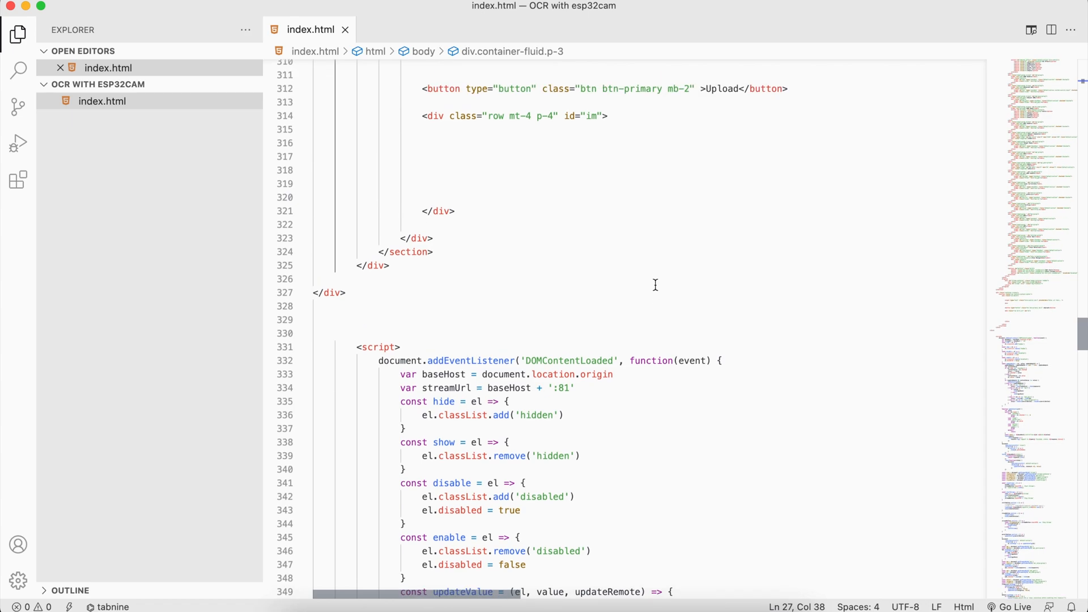
pyautogui.scroll(-3)
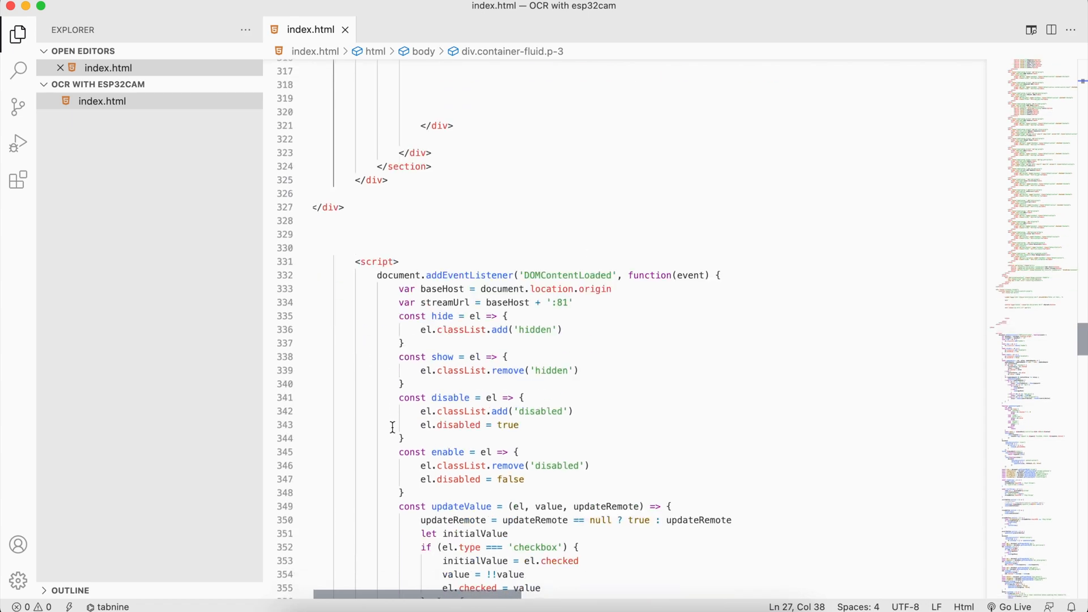
pyautogui.scroll(-3)
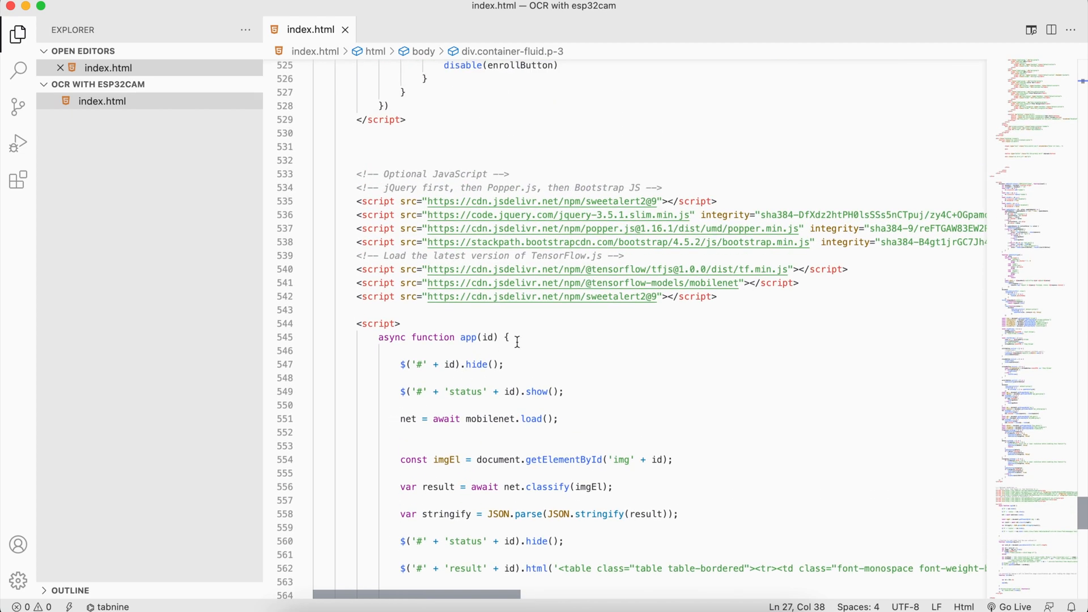
pyautogui.moveTo(495, 283)
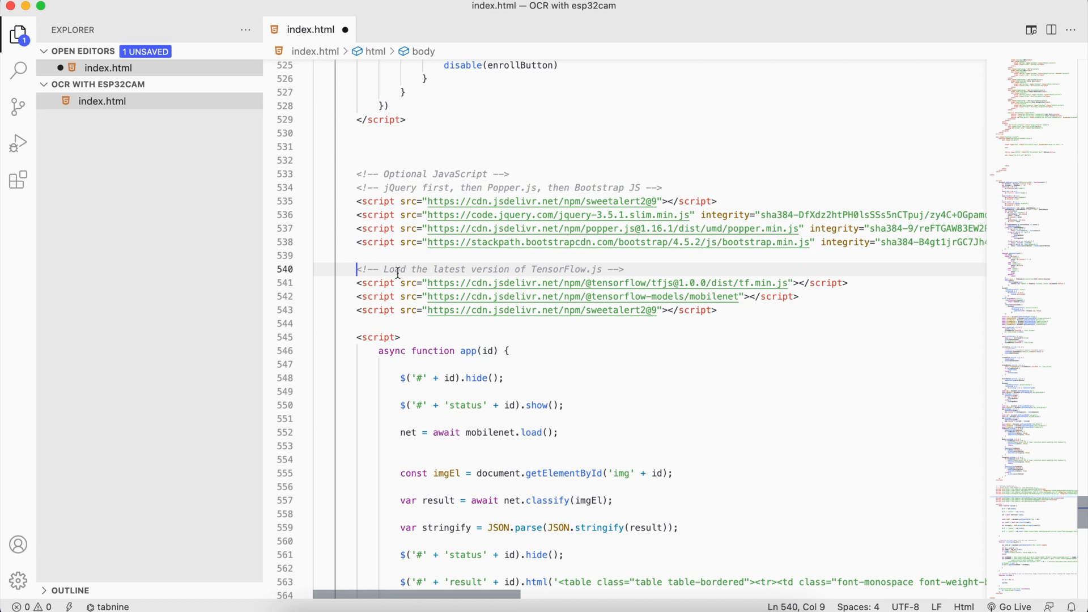
pyautogui.moveTo(358, 331)
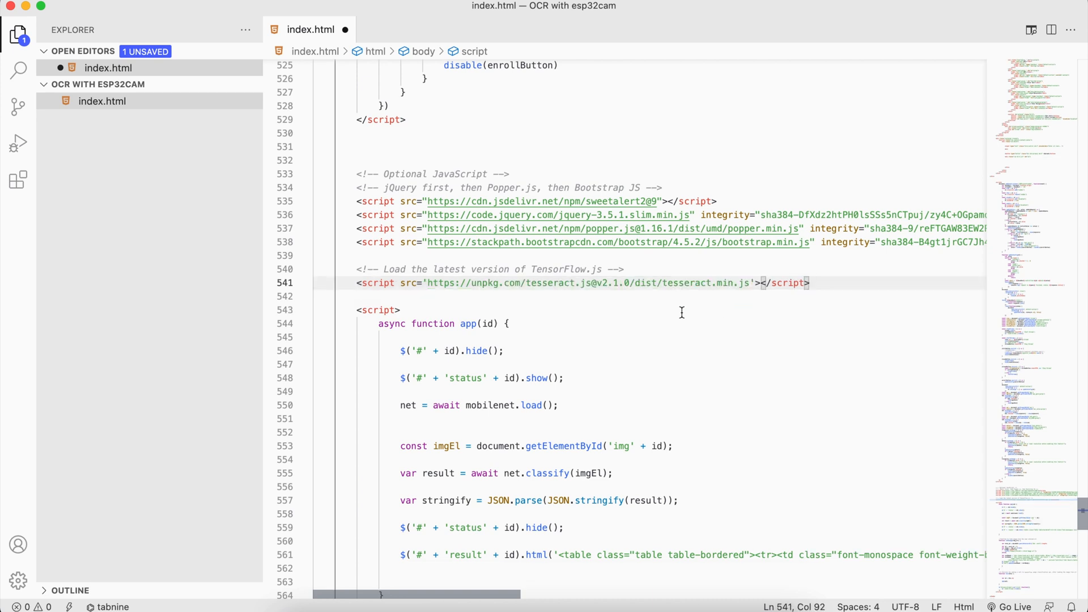
pyautogui.doubleClick(554, 269)
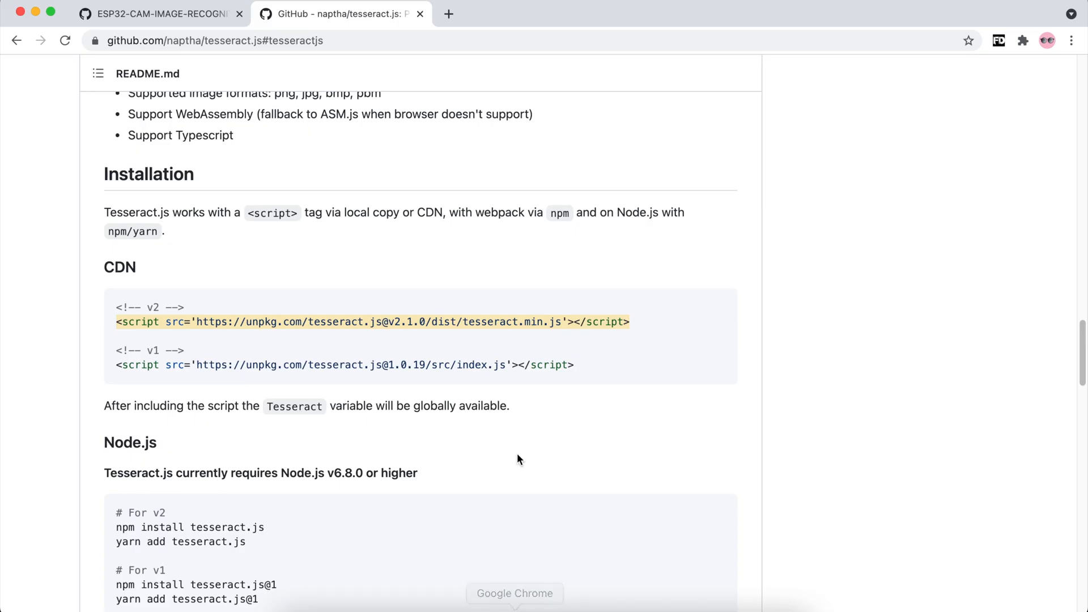
# Scroll through the README's Tesseract.recognize worker usage example.
pyautogui.scroll(-3)
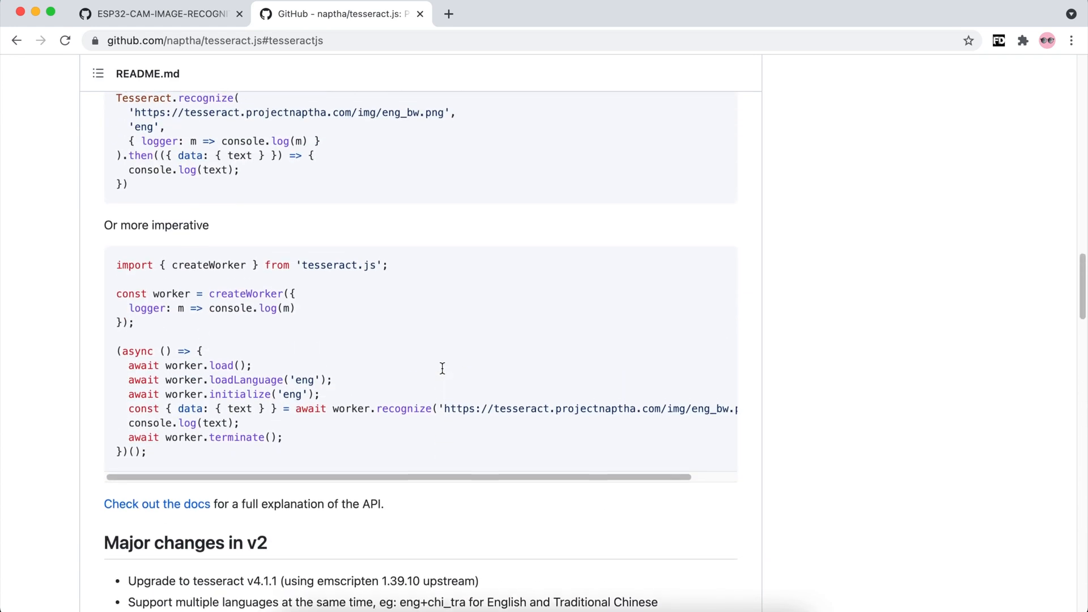
pyautogui.scroll(3)
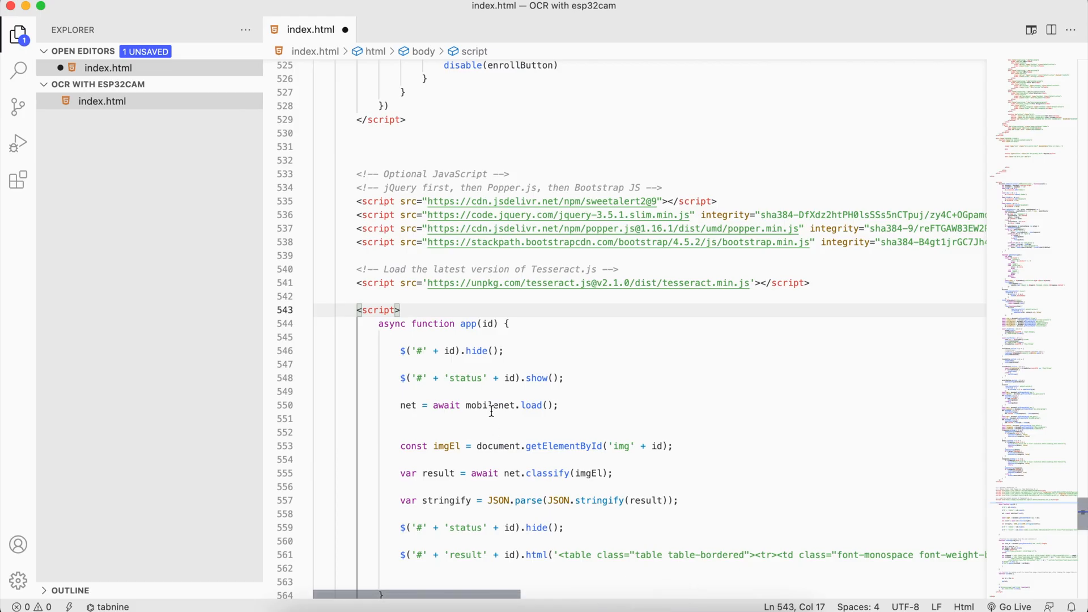
# Type 'async function GetTextResult(result){}' below the app function.
pyautogui.scroll(-3)
pyautogui.write('//tensorflow js core processing')
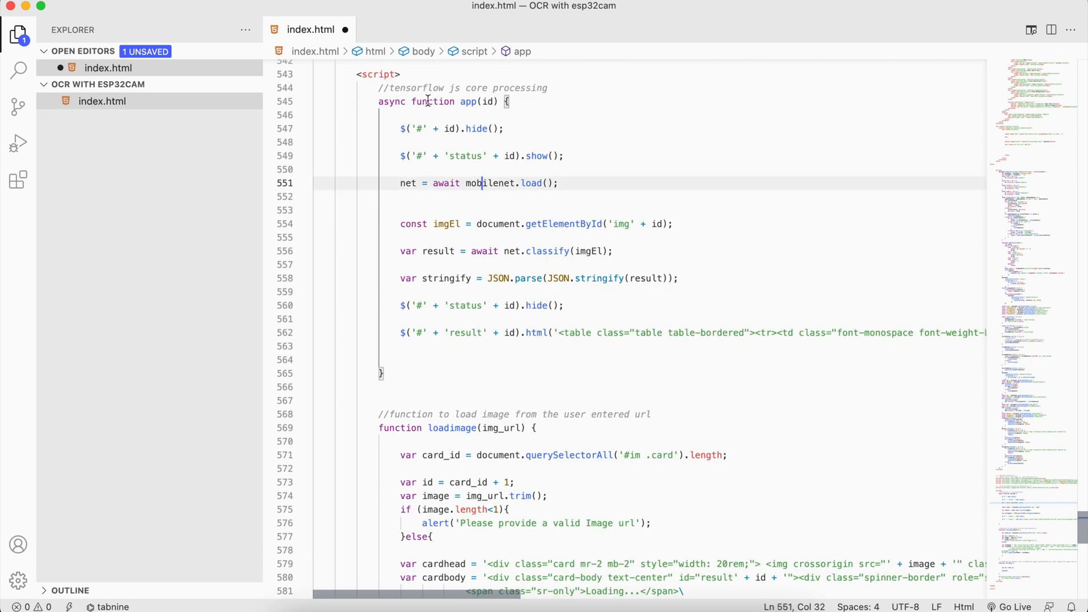
pyautogui.moveTo(449, 183)
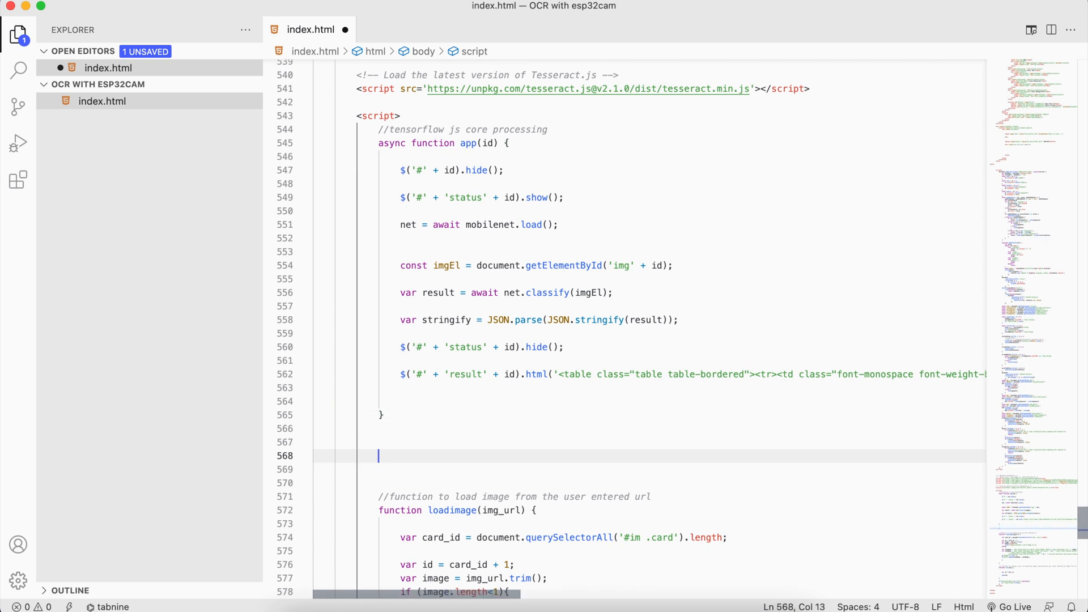
pyautogui.write('a')
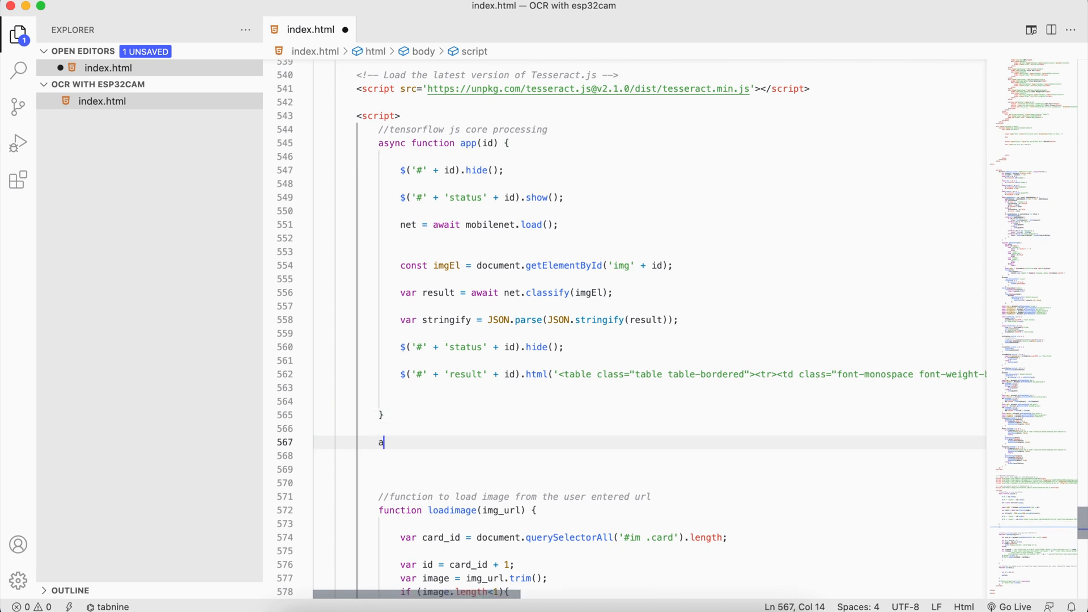
pyautogui.write('sync function')
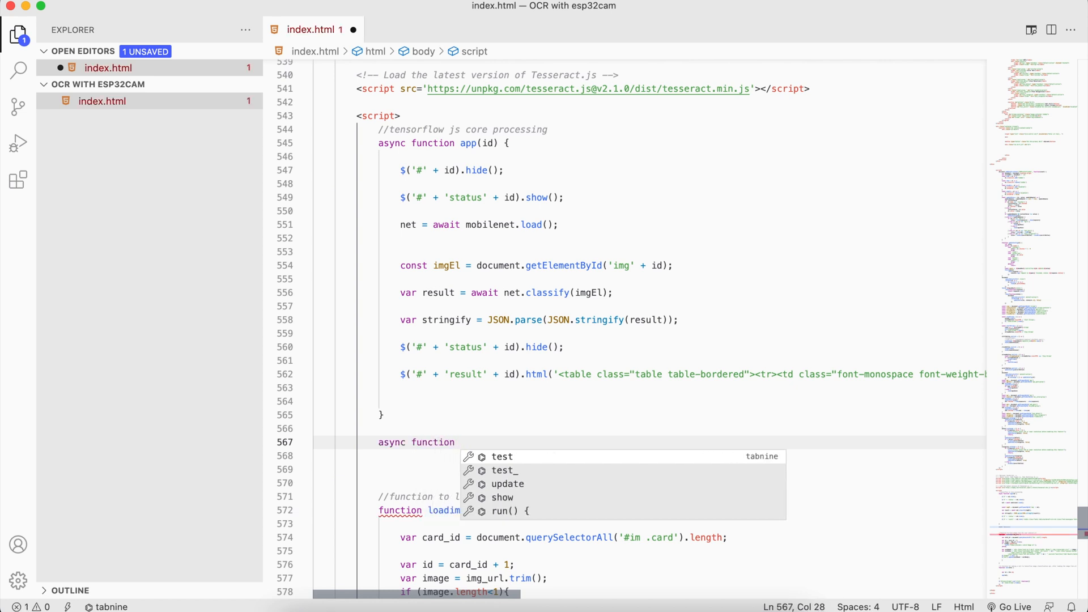
pyautogui.write('Ge')
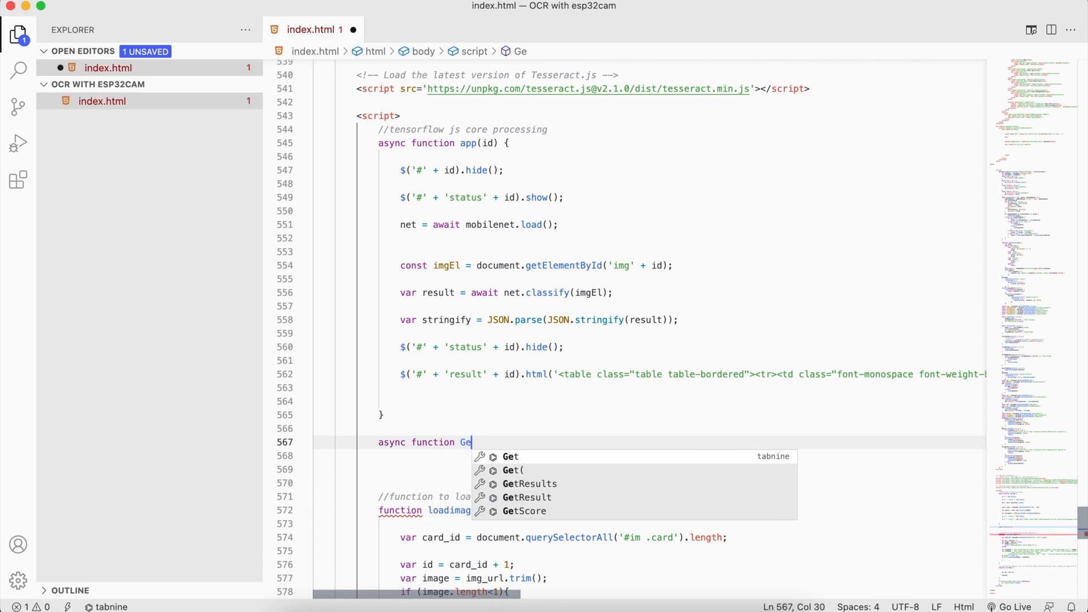
pyautogui.write('tTe')
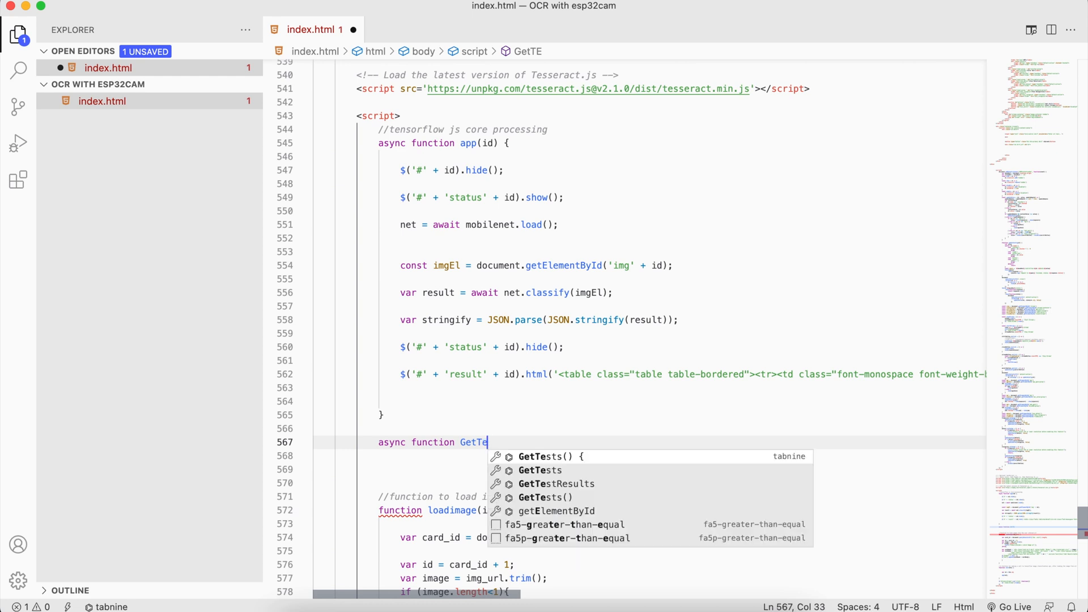
pyautogui.write('xt(')
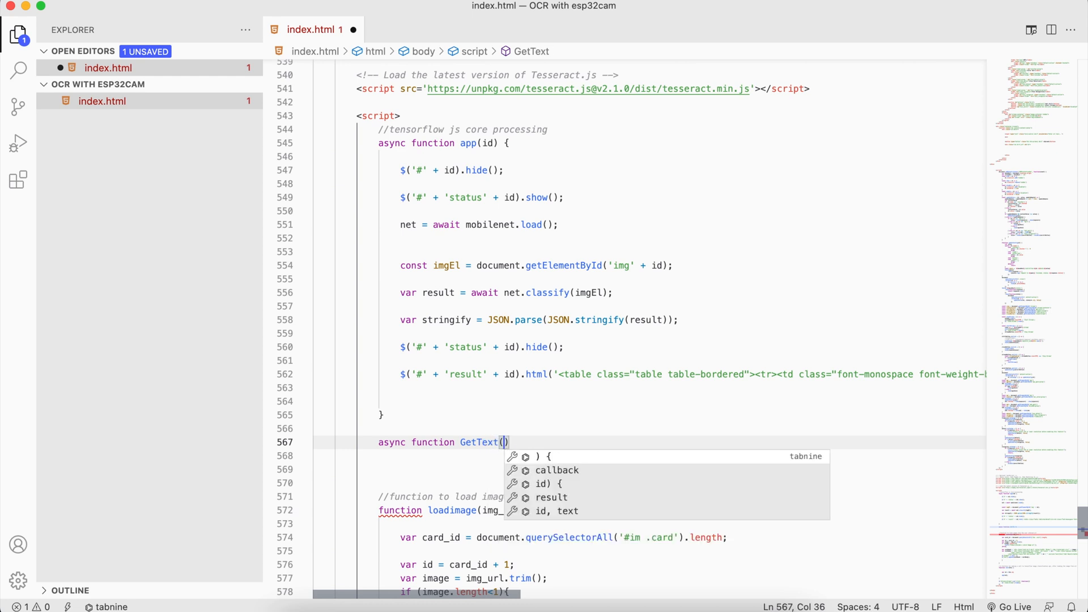
pyautogui.write('Result')
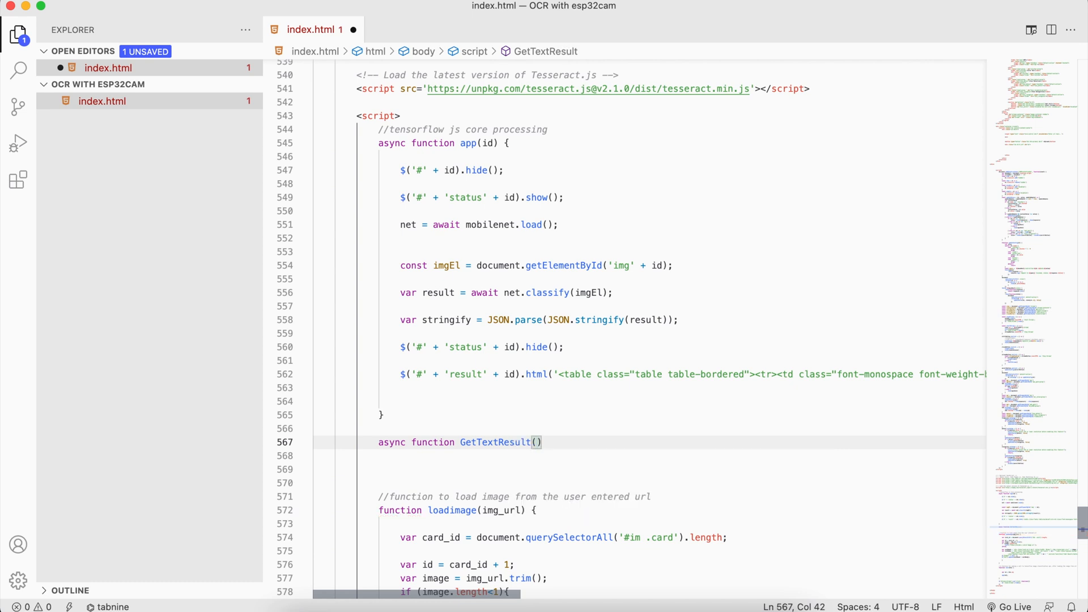
pyautogui.write('result)}')
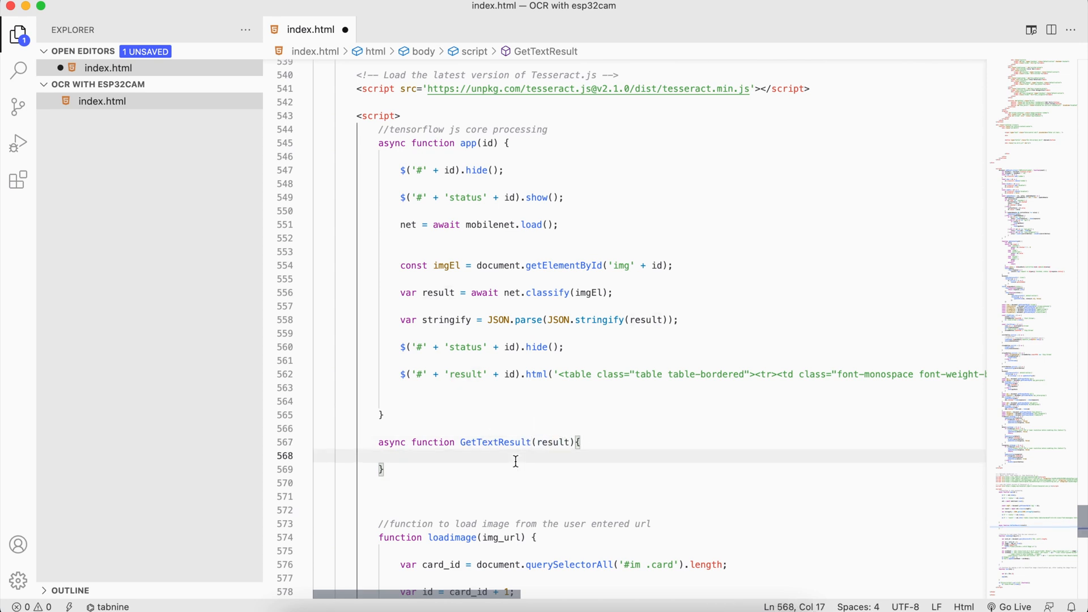
pyautogui.moveTo(599, 340)
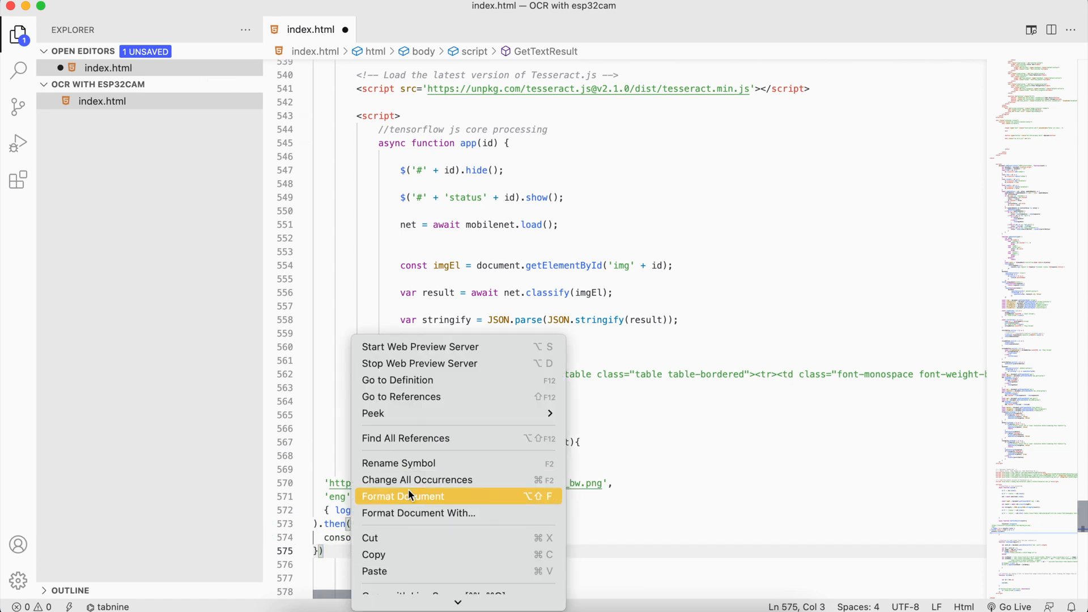
# Apply Format Document to tidy the indentation of index.html.
pyautogui.click(402, 495)
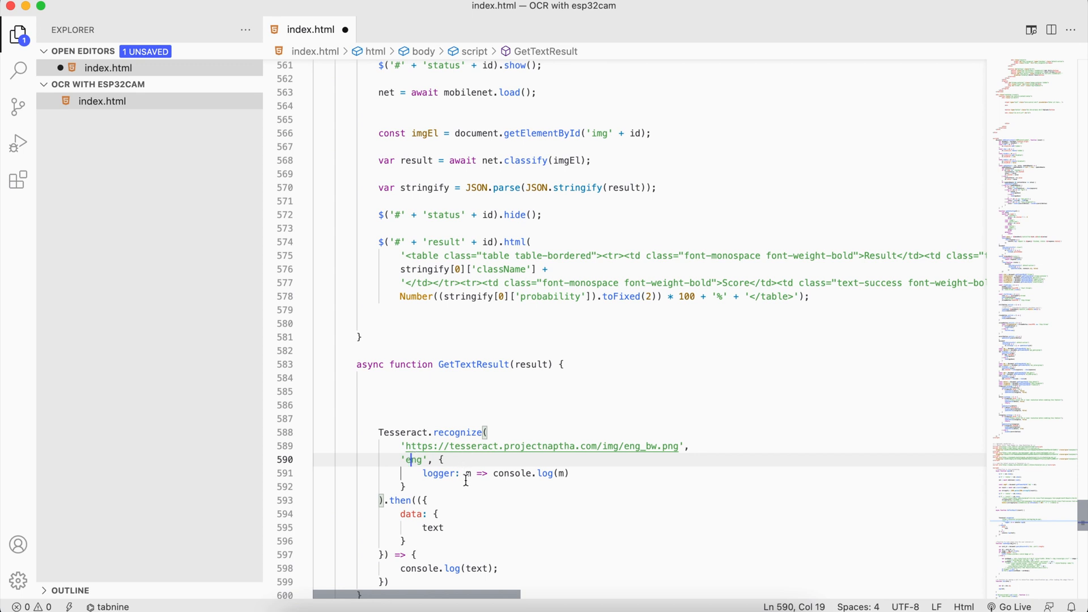
pyautogui.moveTo(573, 537)
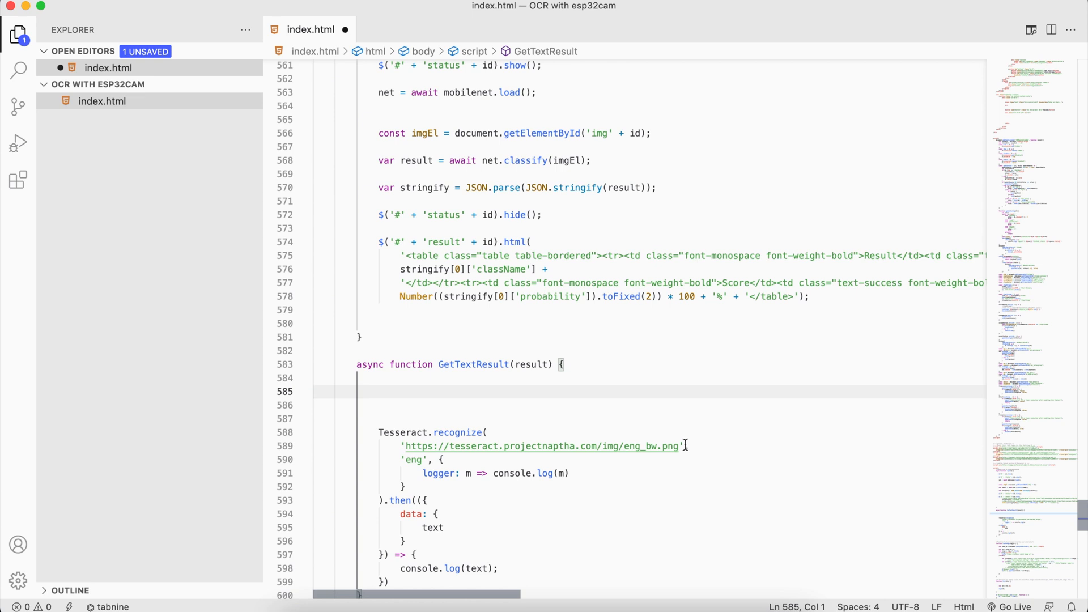
# Add $('#' + 'status' + id).hide(); above Tesseract.recognize in GetTextResult.
pyautogui.scroll(-3)
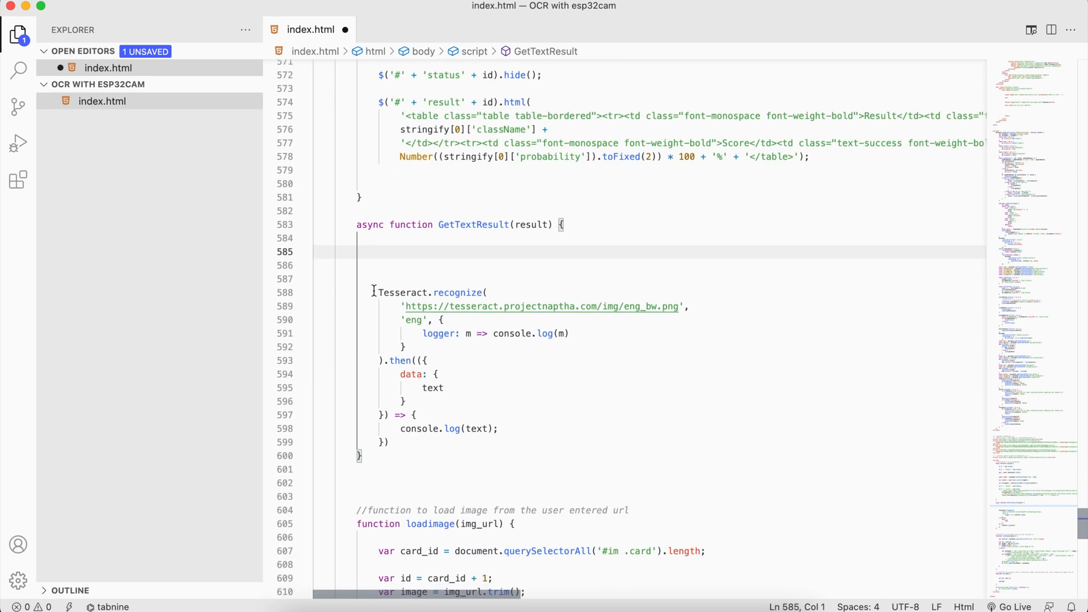
pyautogui.moveTo(373, 290); pyautogui.dragTo(393, 434)
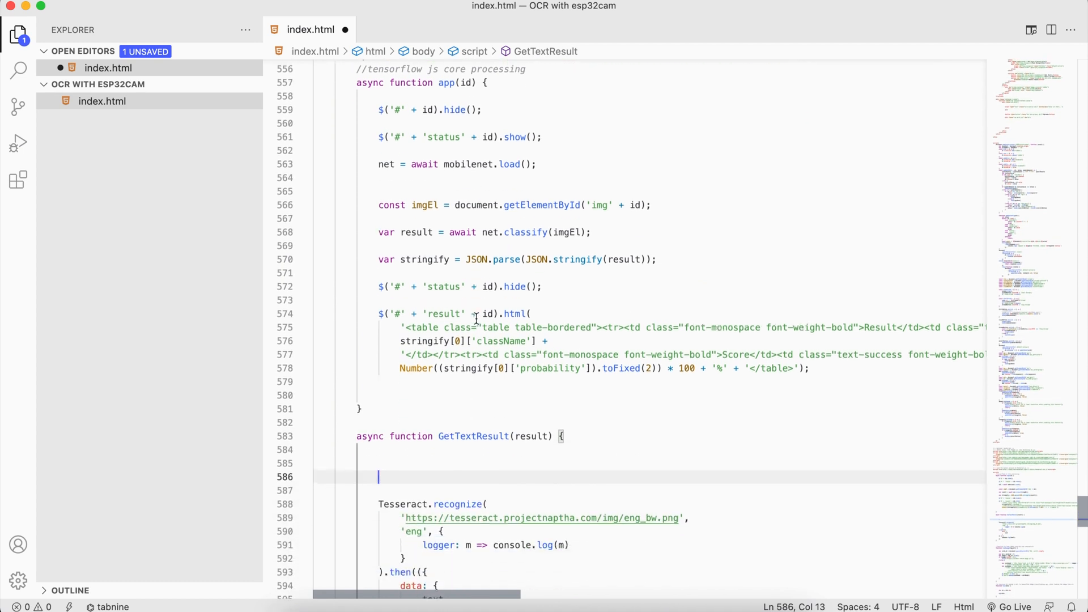
pyautogui.scroll(-3)
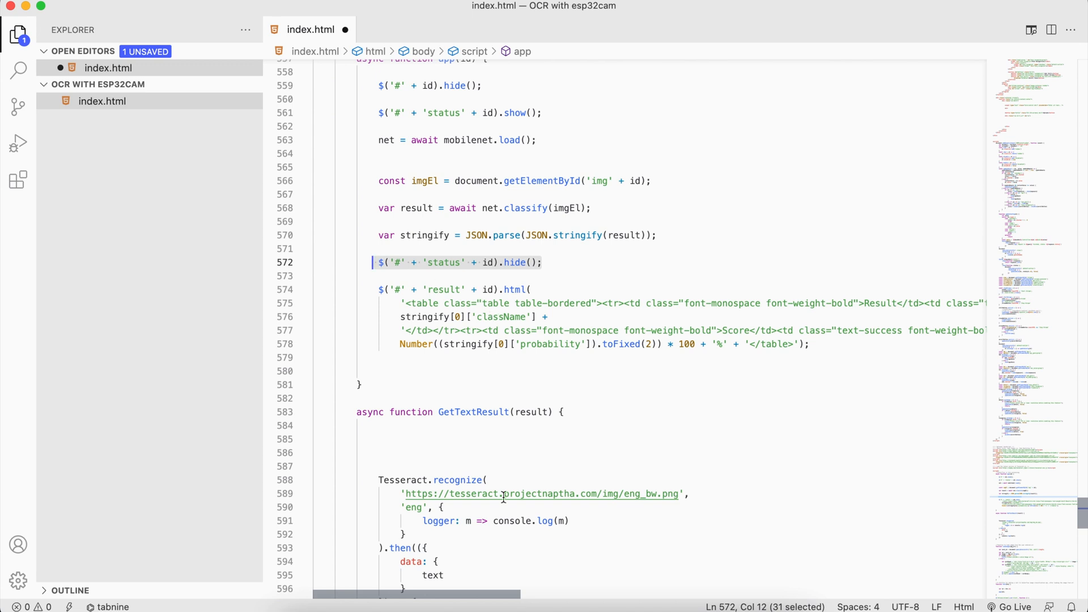
pyautogui.click(379, 466)
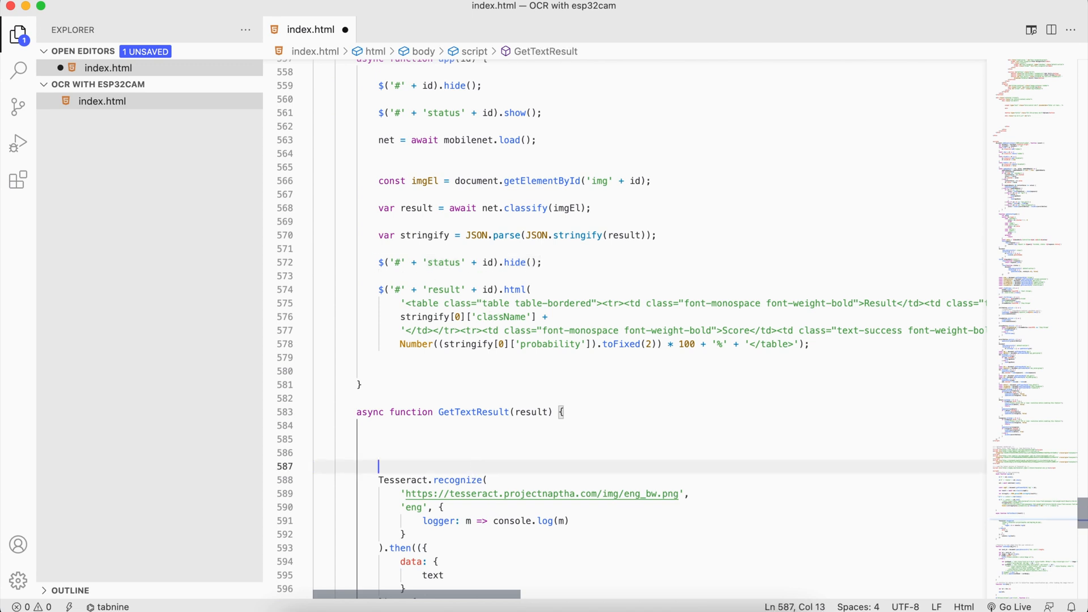
pyautogui.write("$('#' + 'status' + id).hide();")
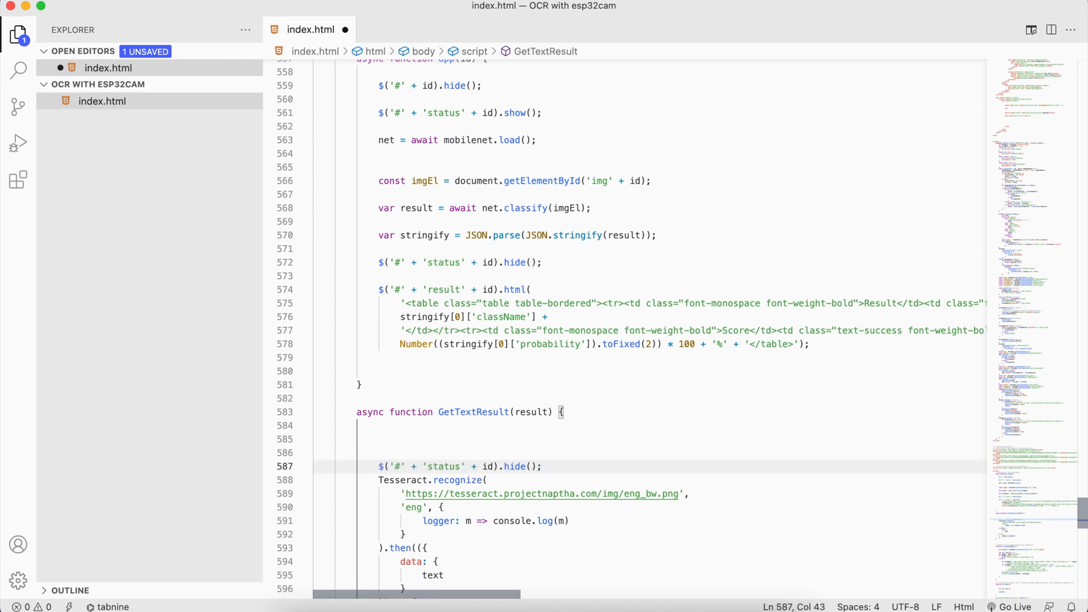
# Add the status show line and const imgEl = document.getElementById('img' + id); to GetTextResult.
pyautogui.doubleClick(446, 113)
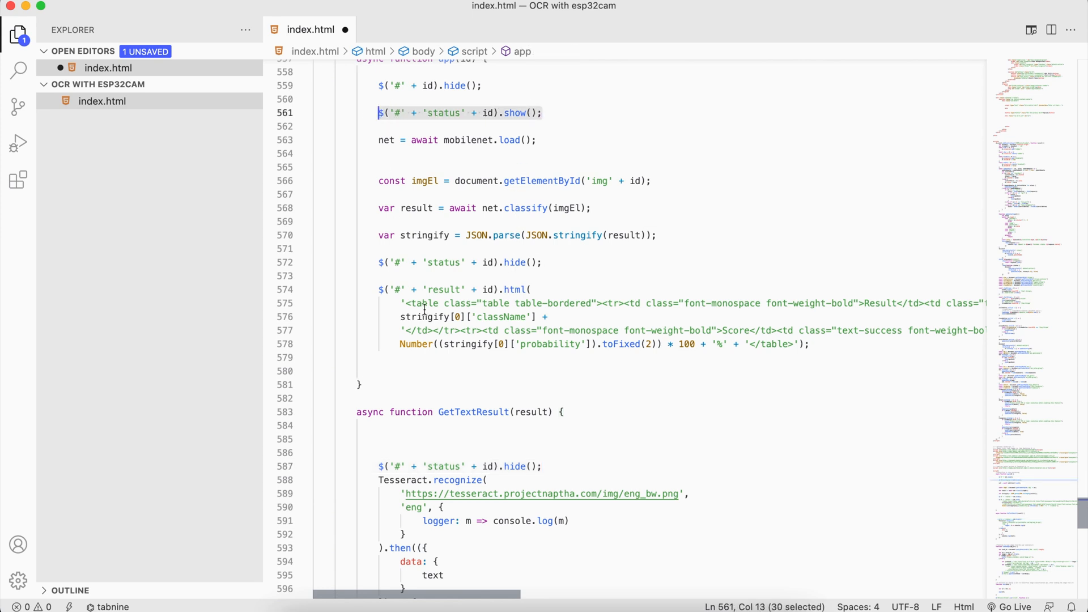
pyautogui.click(415, 452)
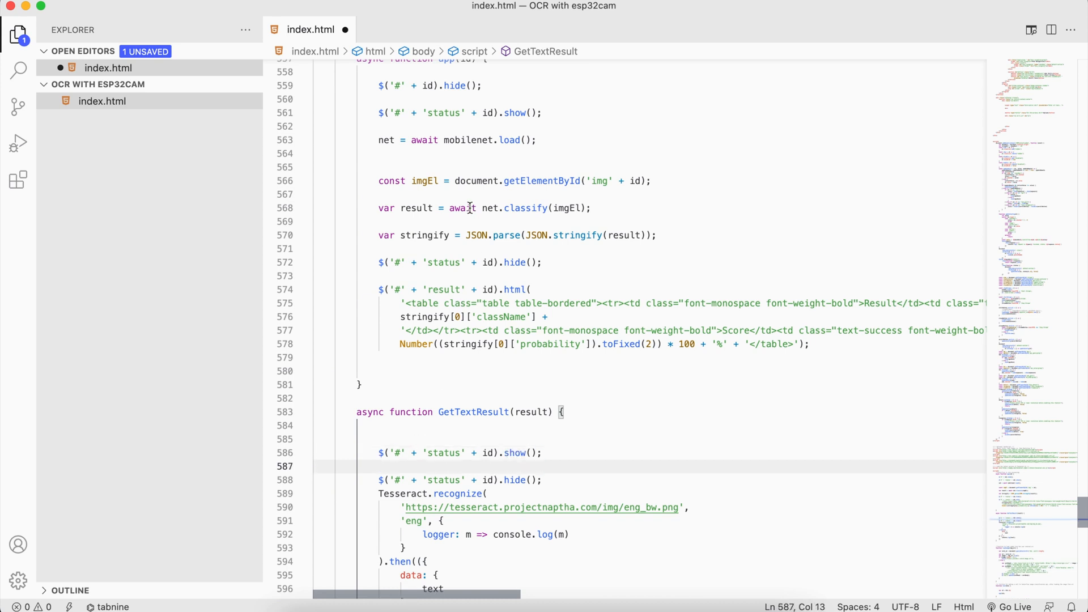
pyautogui.click(630, 181)
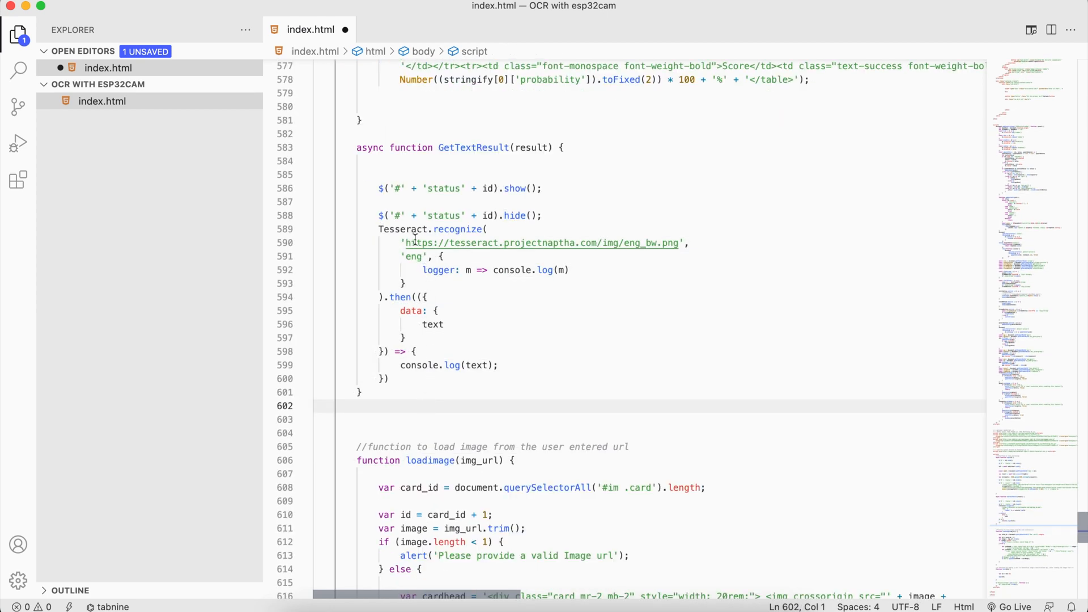
pyautogui.write("const imgEl = document.getElementById('img' + id);")
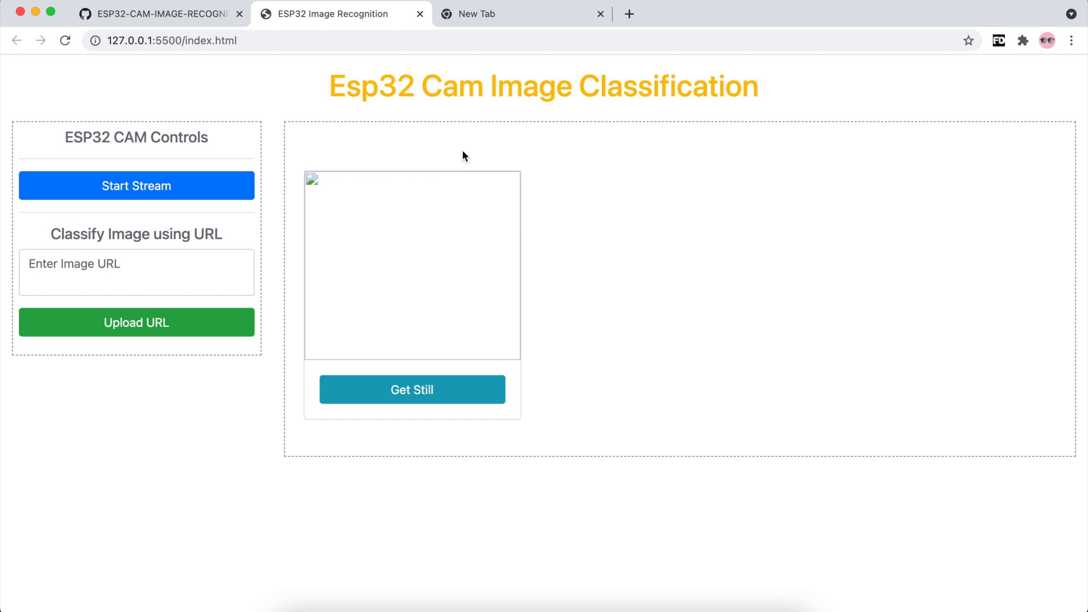
# On the local ESP32 Cam page, request Get Result for the bread basket image.
pyautogui.write('p')
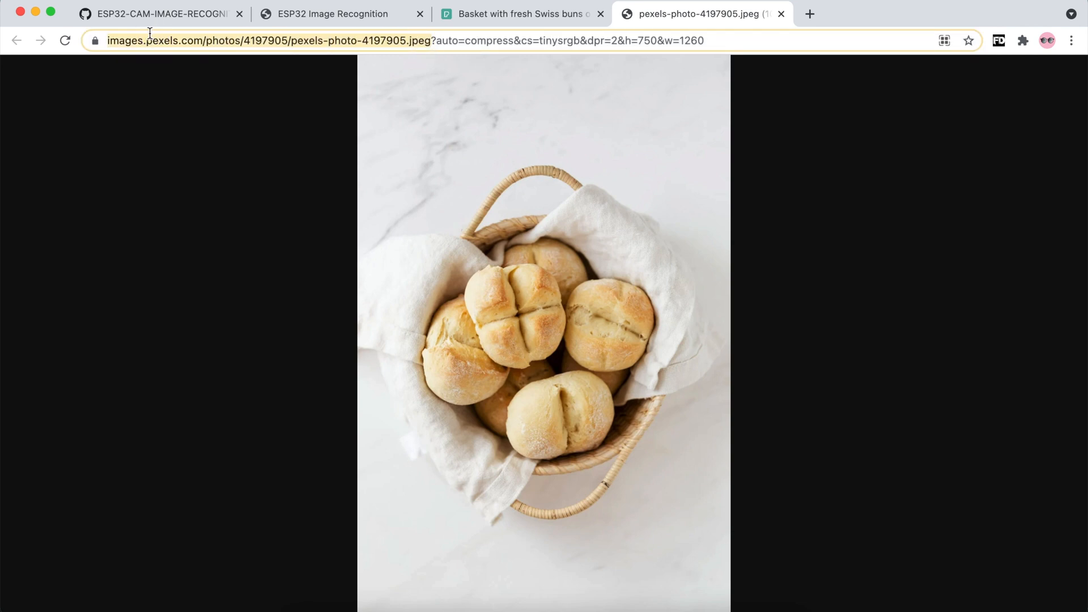
pyautogui.click(334, 13)
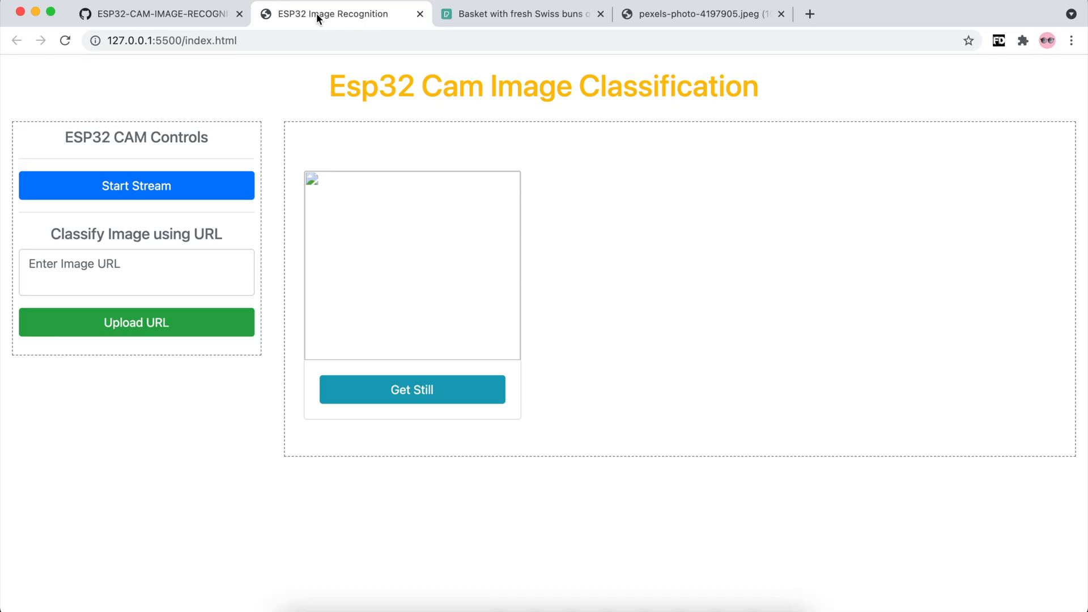
pyautogui.click(136, 321)
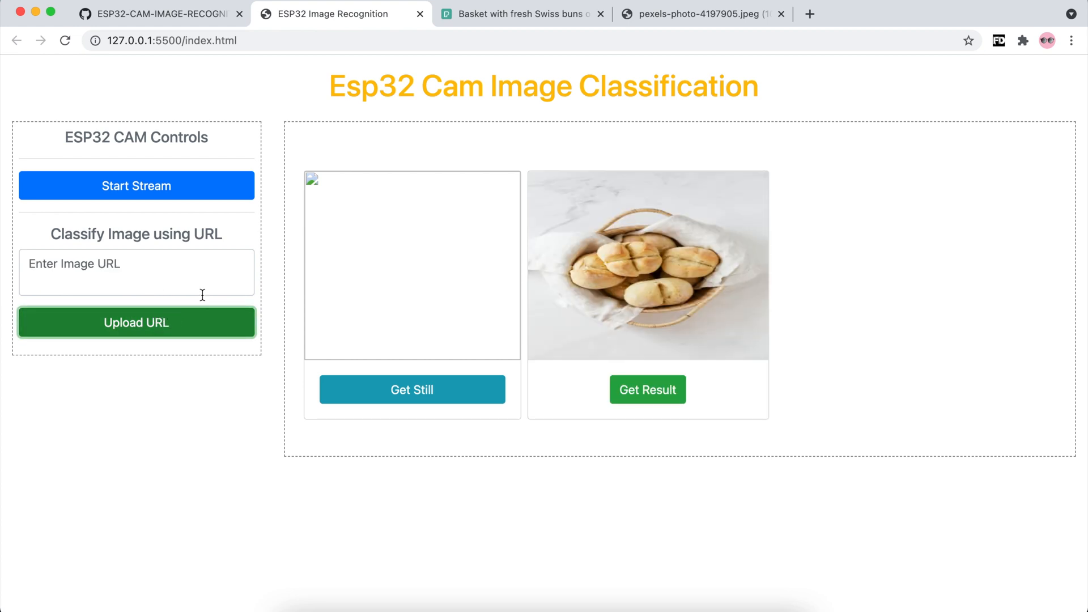
pyautogui.click(136, 272)
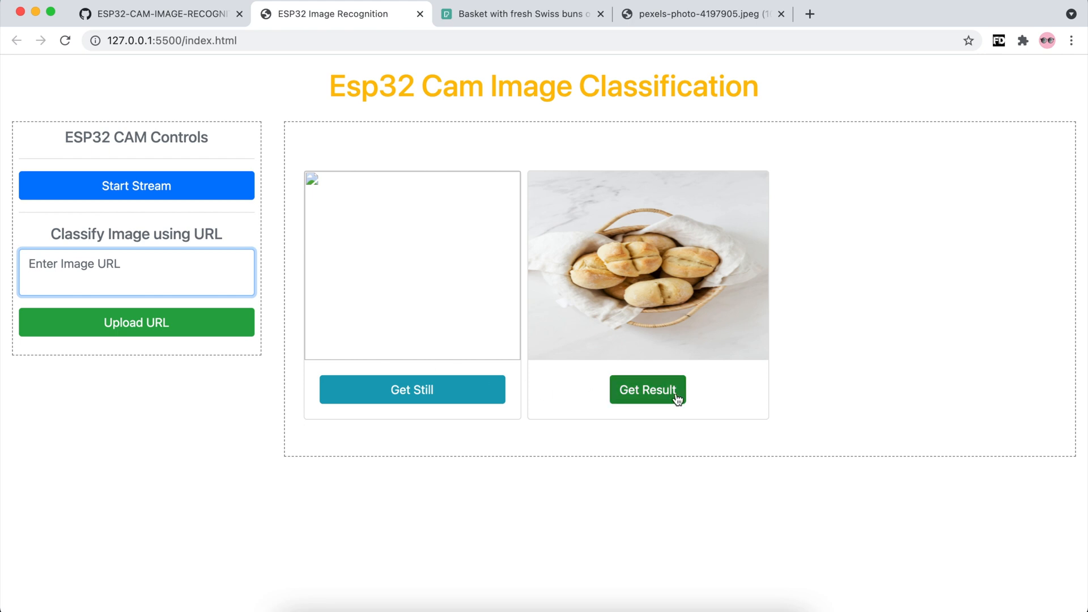
pyautogui.moveTo(721, 278)
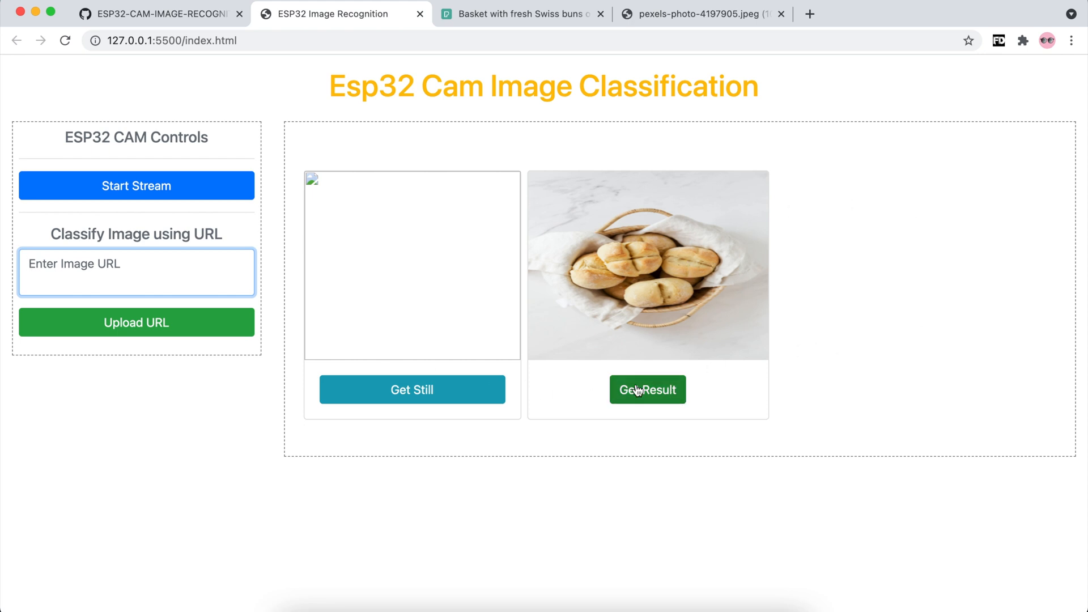
pyautogui.moveTo(652, 399)
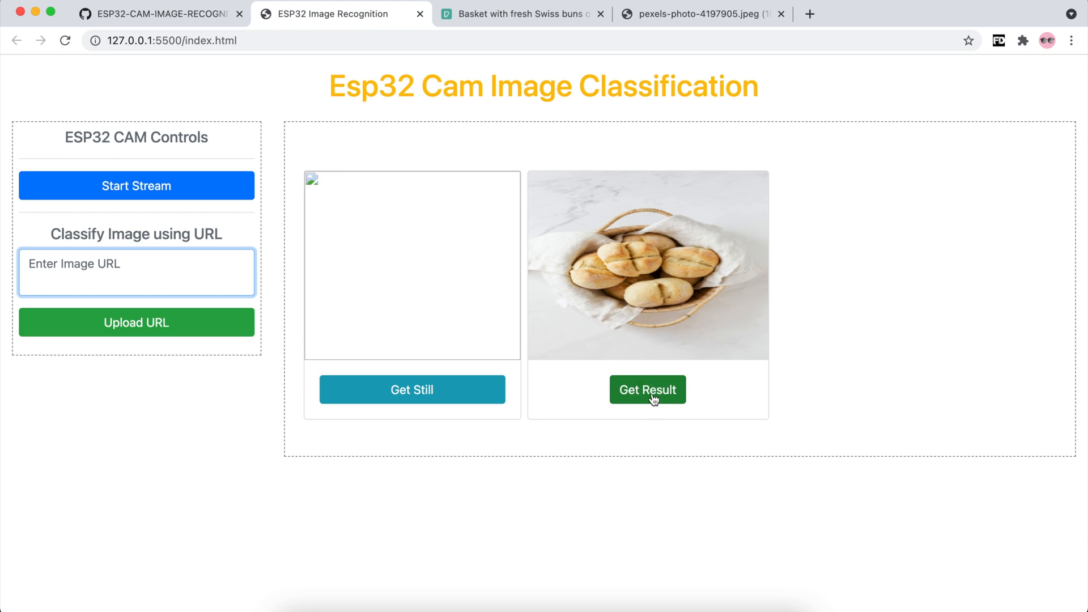
pyautogui.click(646, 388)
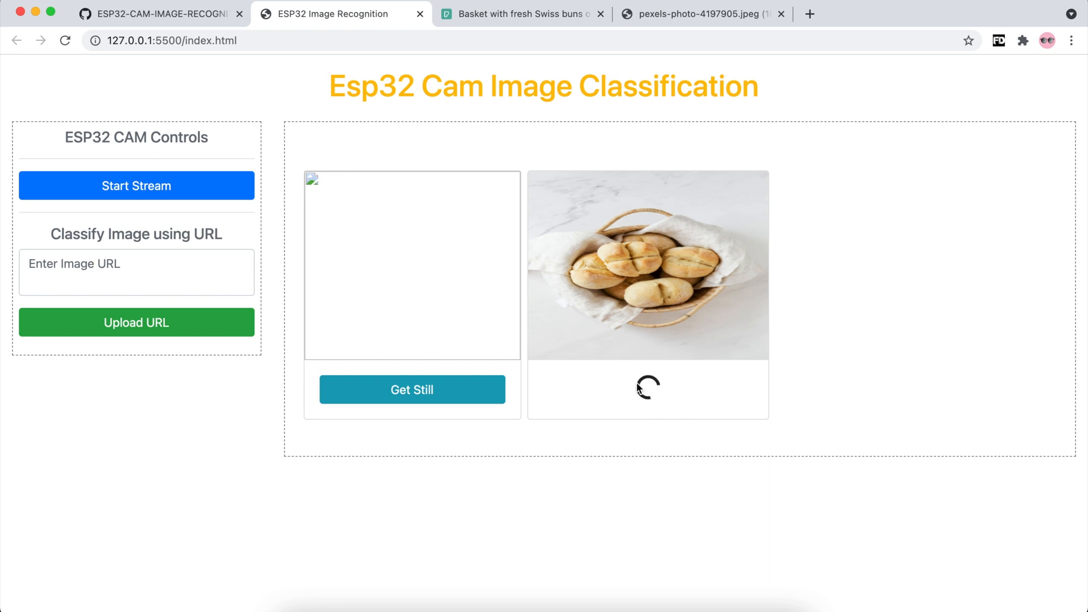
pyautogui.moveTo(596, 416)
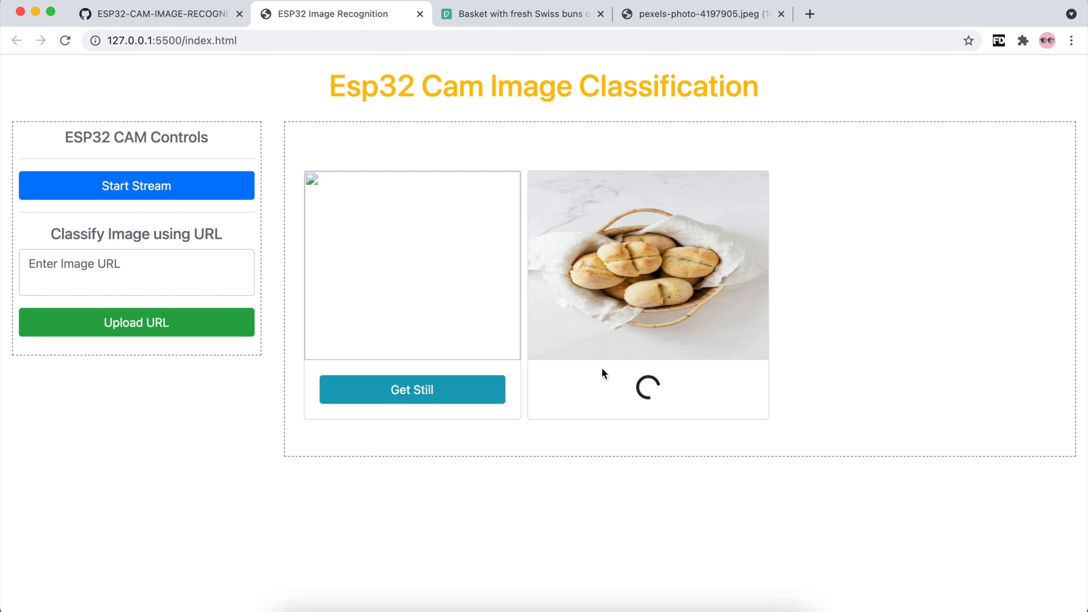
pyautogui.moveTo(626, 370)
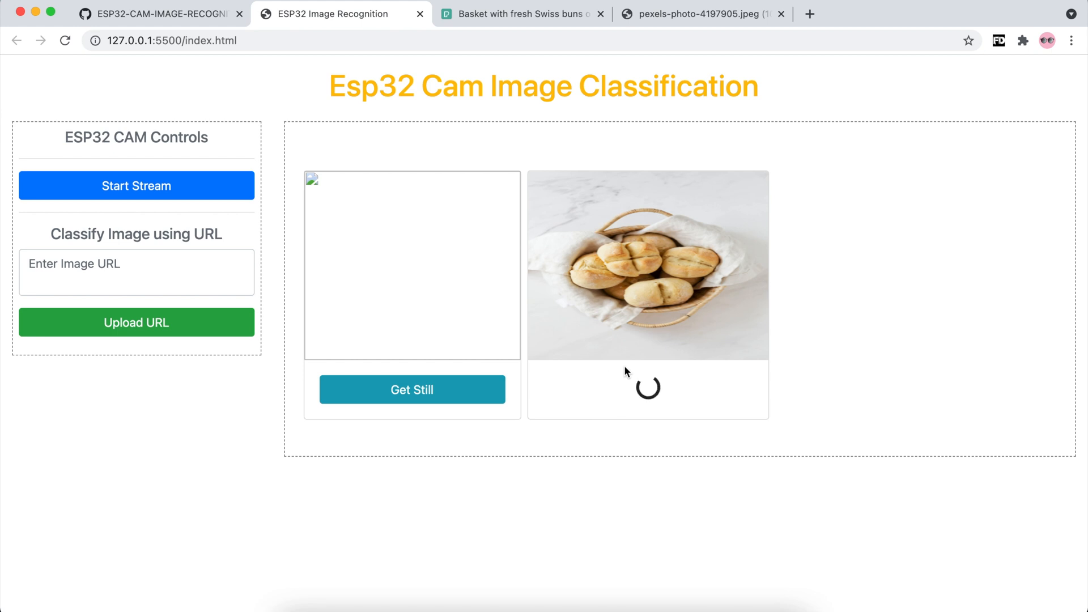
pyautogui.moveTo(566, 416)
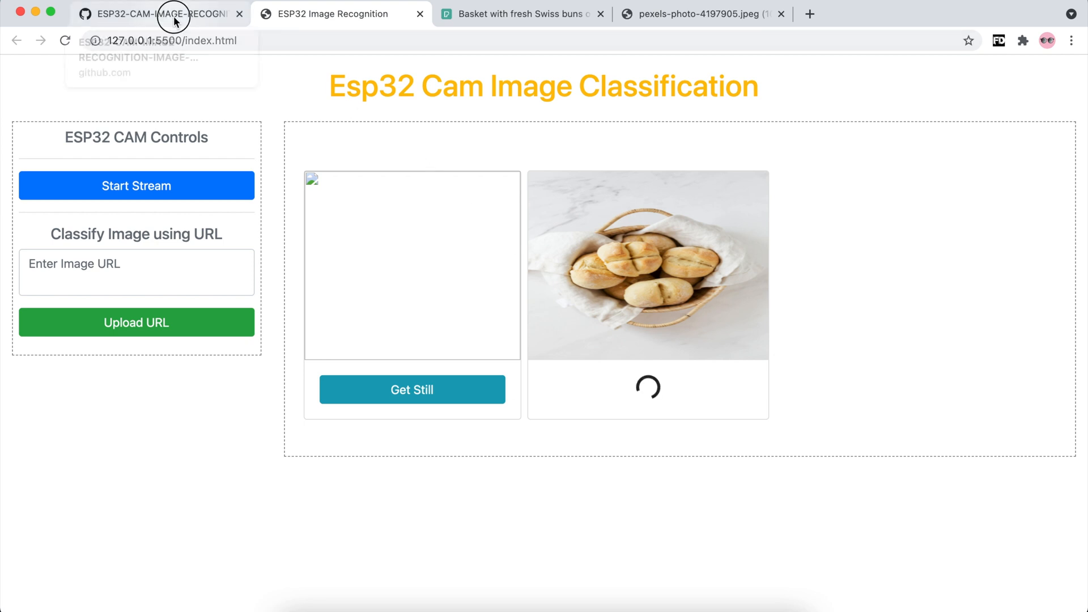
pyautogui.click(159, 14)
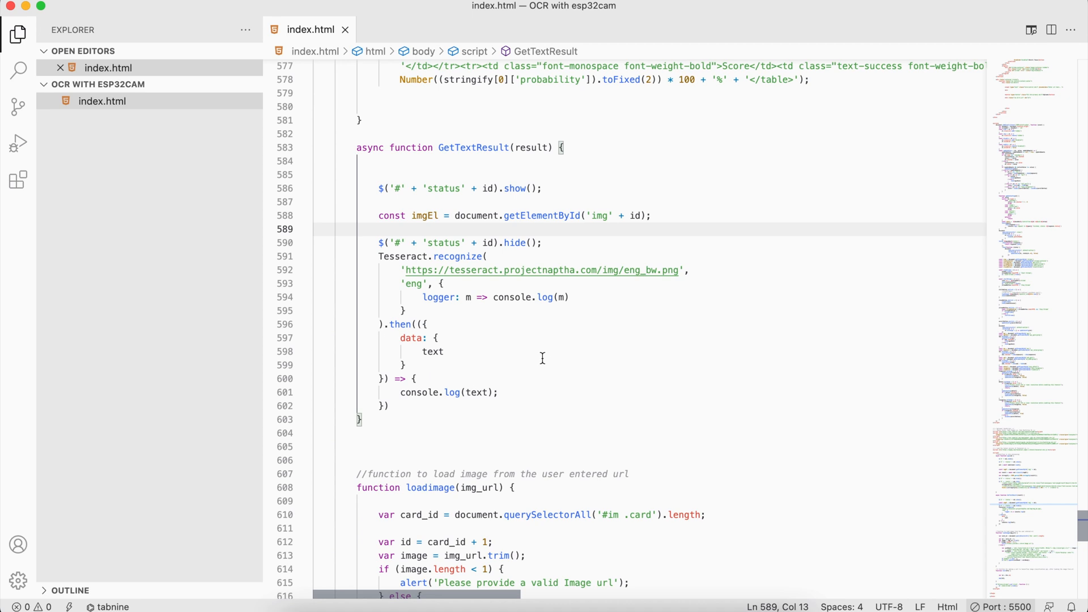
pyautogui.moveTo(486, 185)
pyautogui.write('result.')
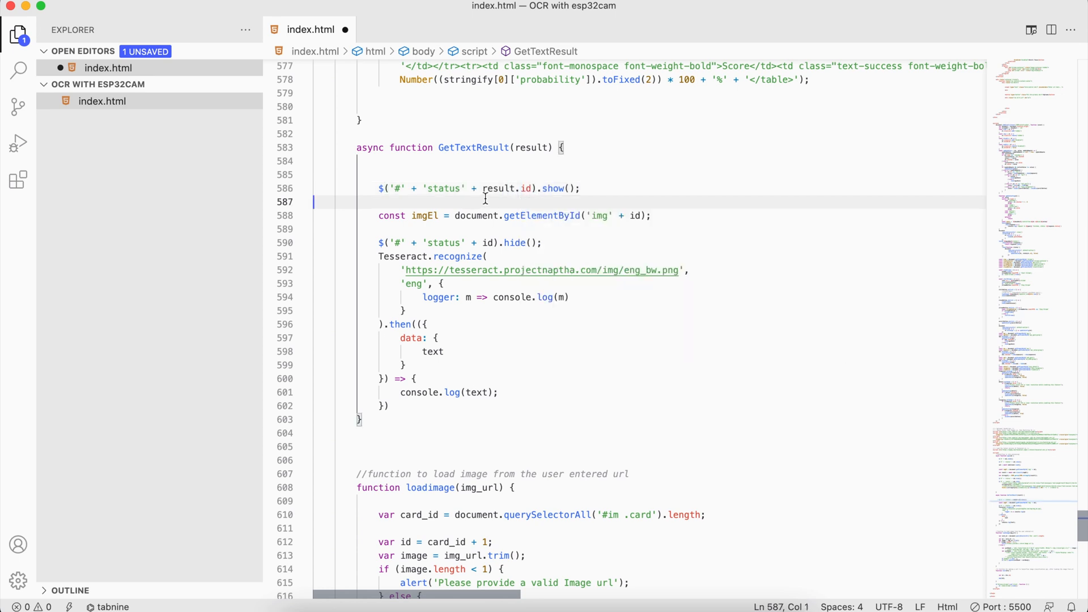
# Prefix the image element's id lookup in GetTextResult with 'result.'.
pyautogui.doubleClick(497, 188)
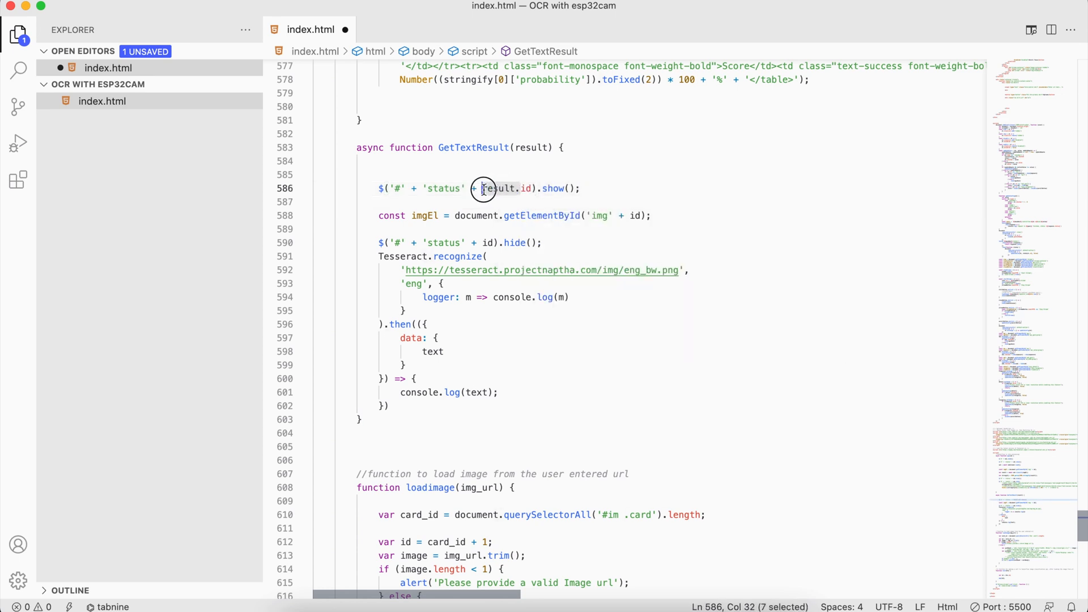
pyautogui.click(630, 216)
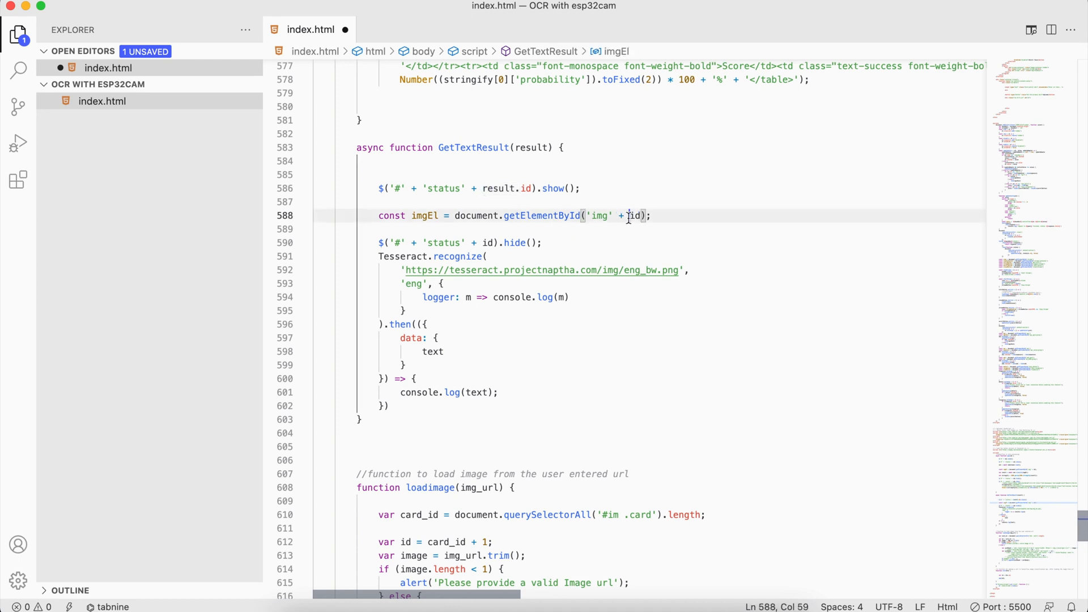
pyautogui.write('result.')
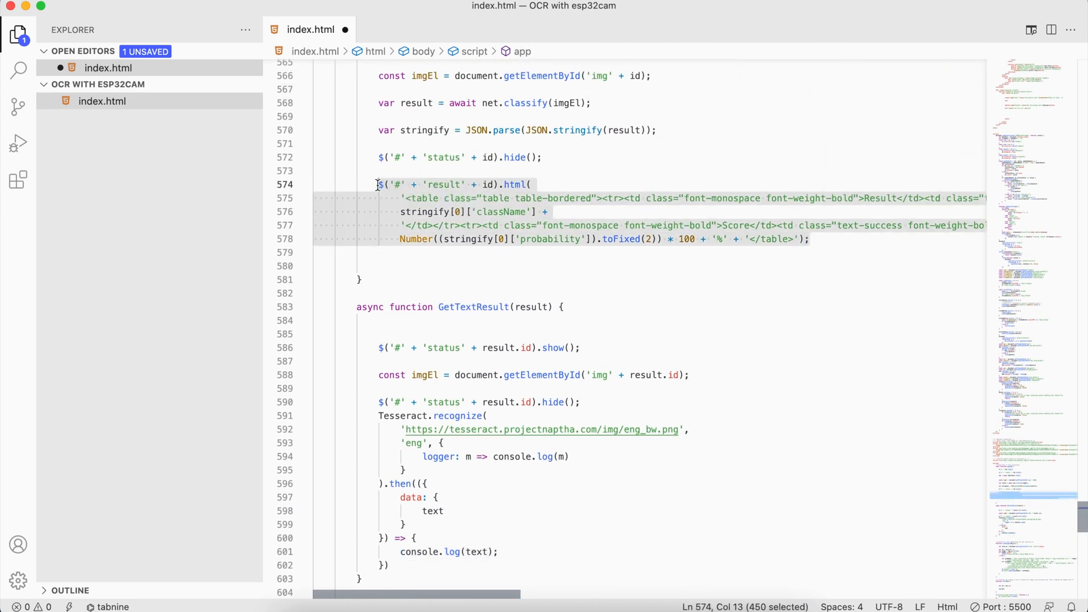
# Replace the pasted table markup with a '<h3>The result from image is:</h3>' heading.
pyautogui.scroll(-3)
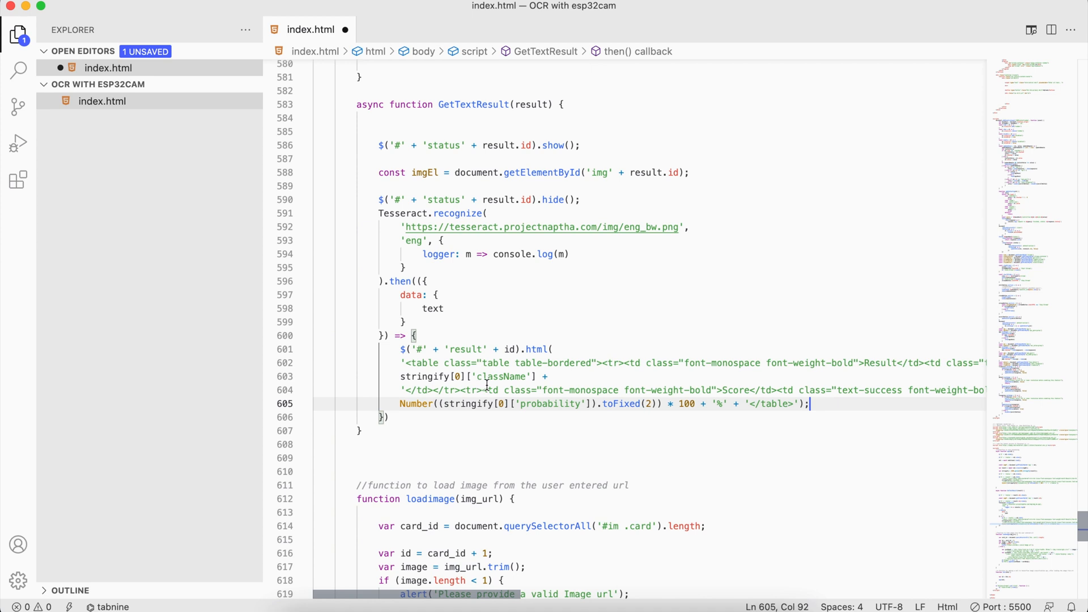
pyautogui.moveTo(692, 389)
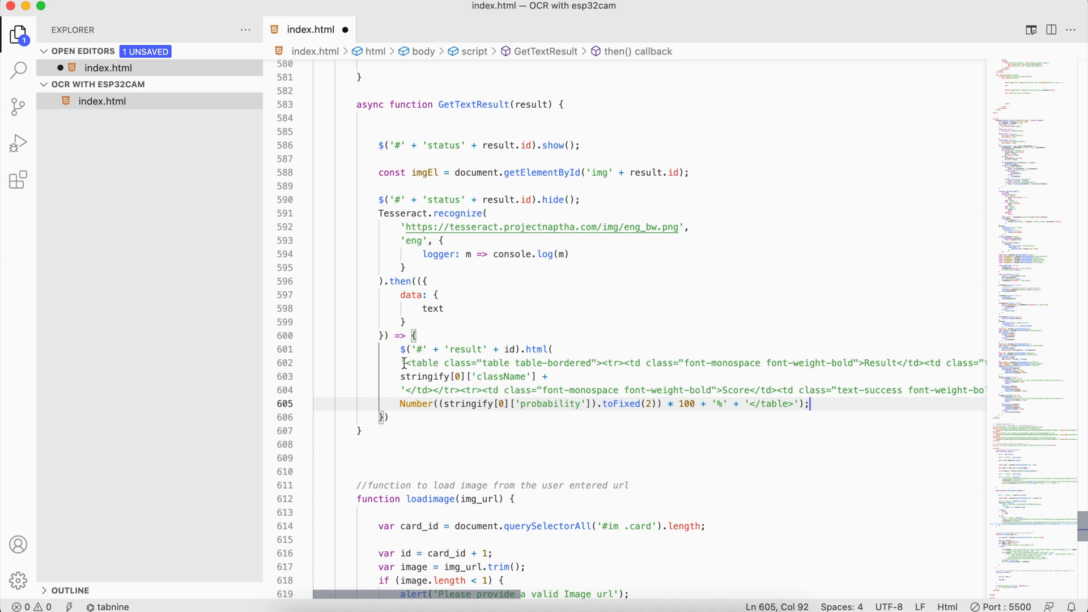
pyautogui.moveTo(402, 362); pyautogui.dragTo(794, 403)
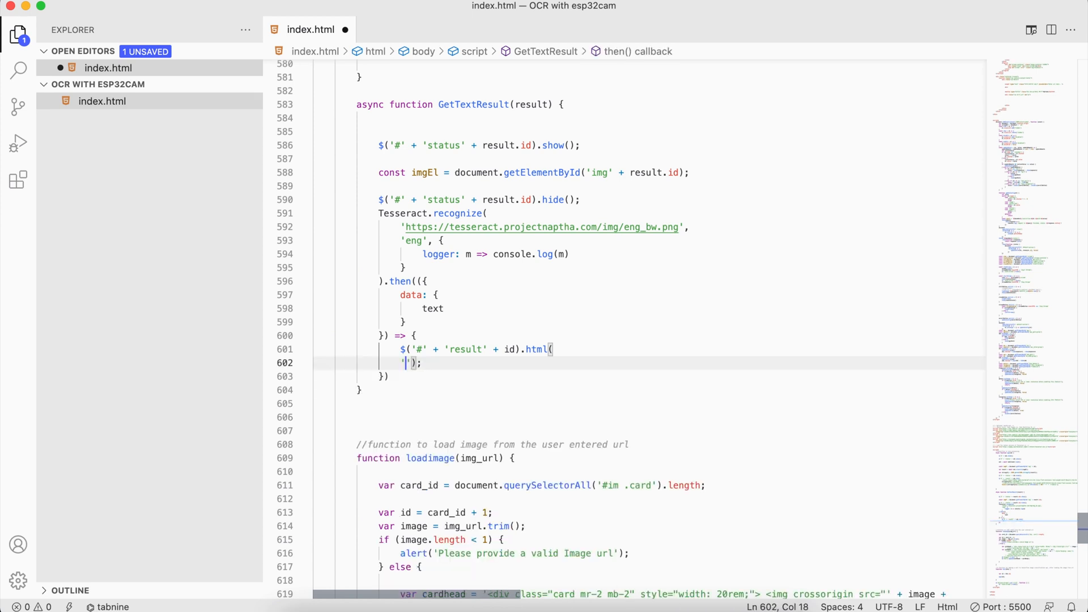
pyautogui.write('<h3>')
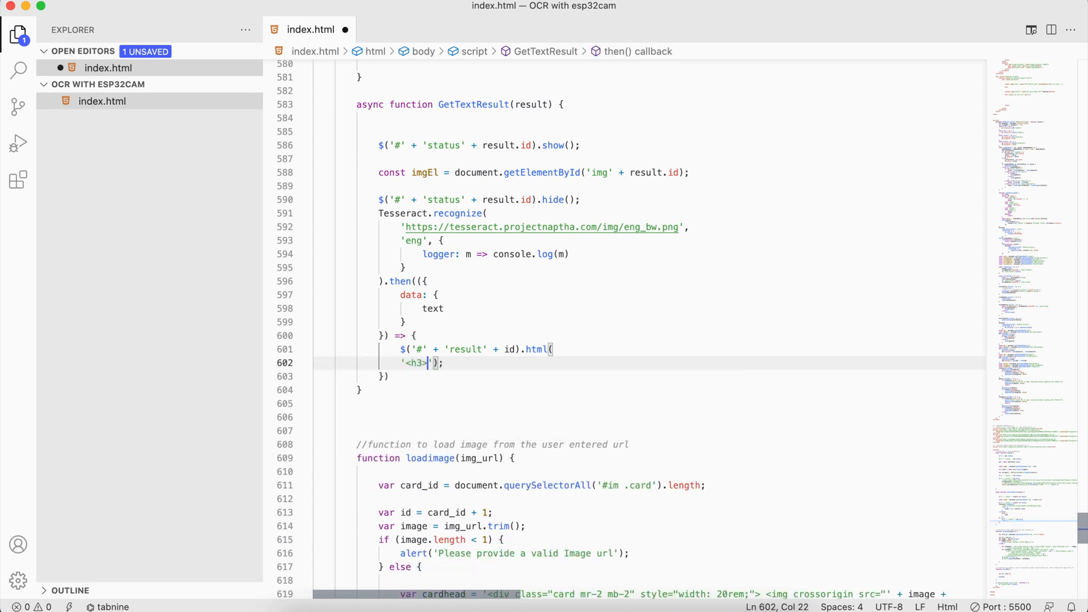
pyautogui.write('The result from image is')
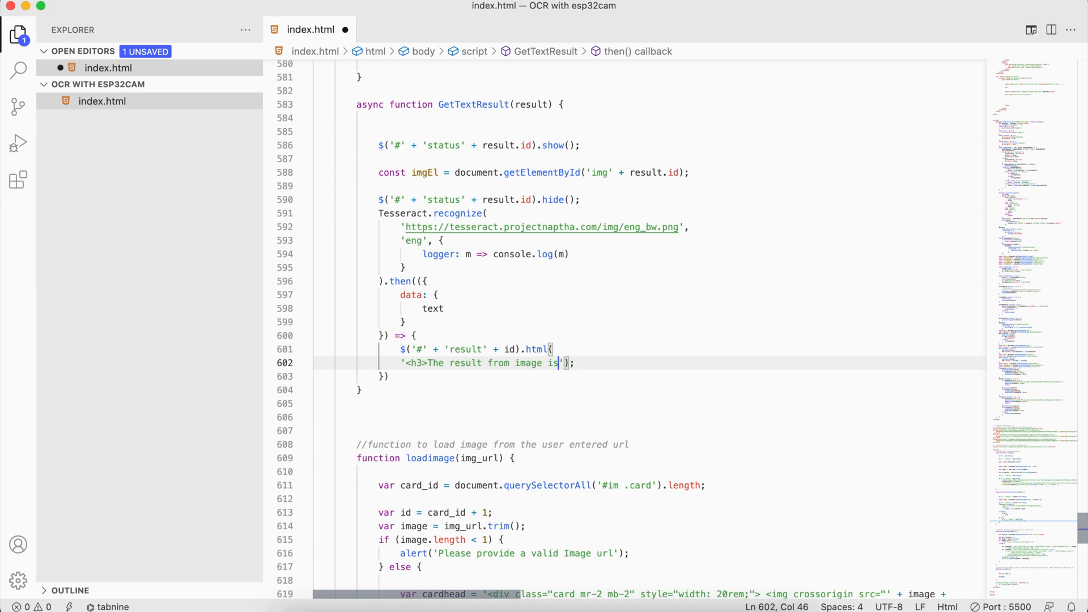
pyautogui.write('</')
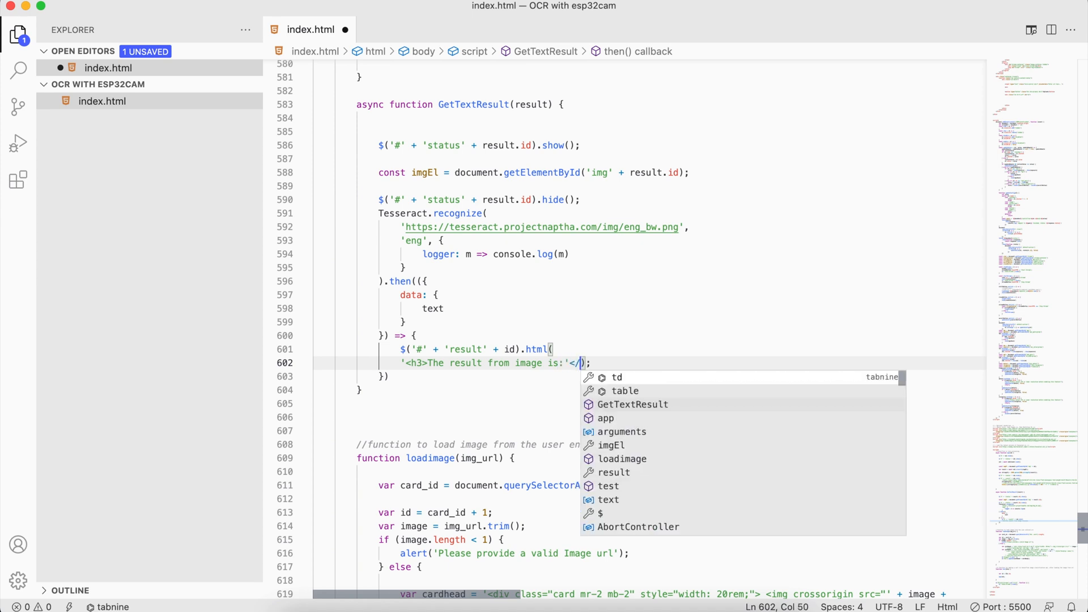
pyautogui.press('Backspace')
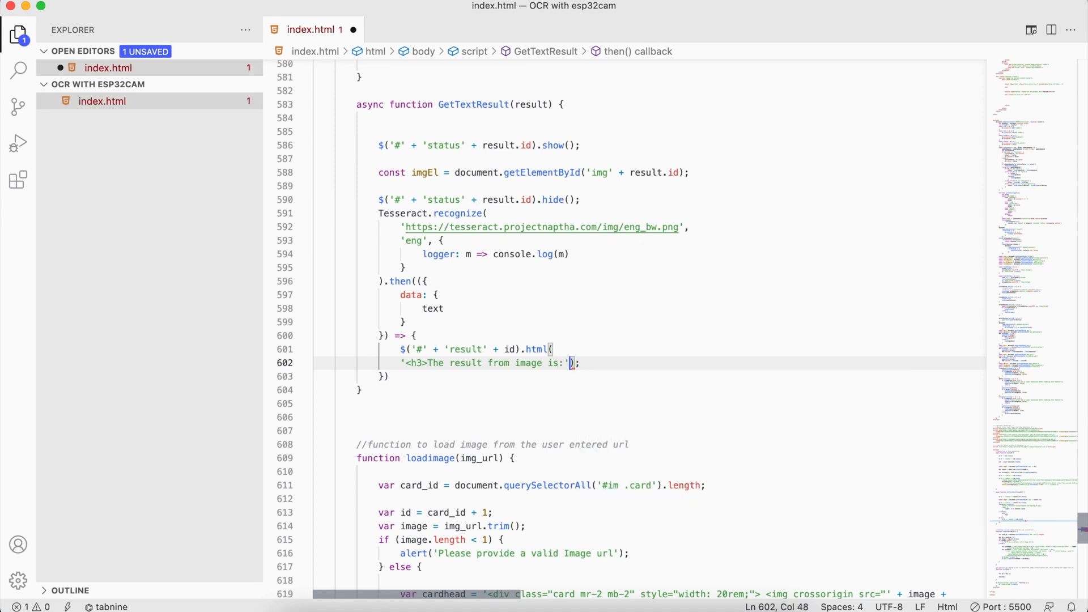
# Add a '<p class="card-text text-xs">' paragraph holding the recognized text.
pyautogui.write('</h3>')
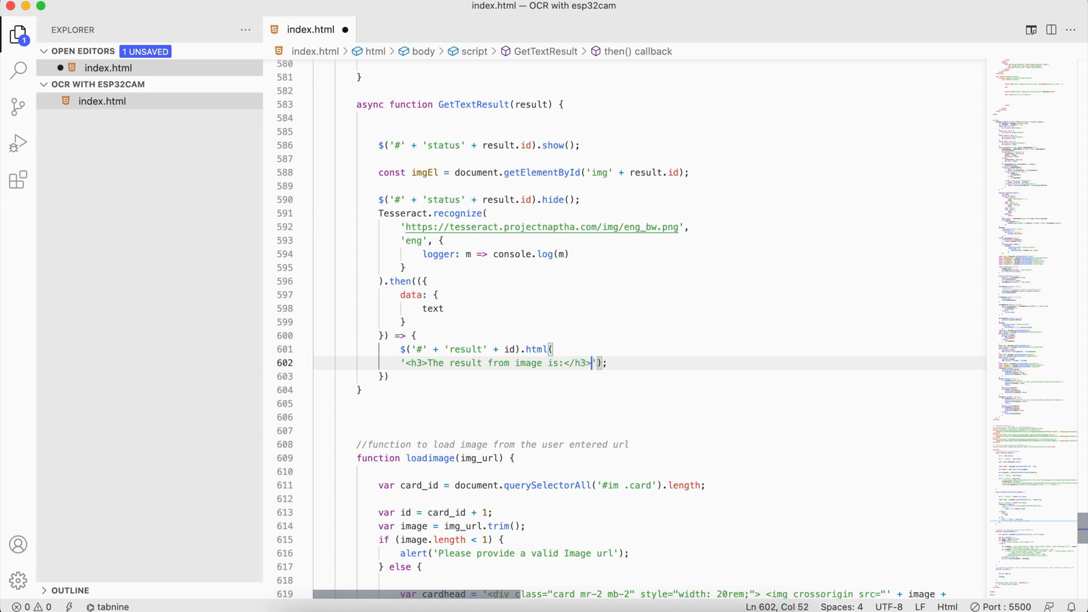
pyautogui.write('<p class="card-text">')
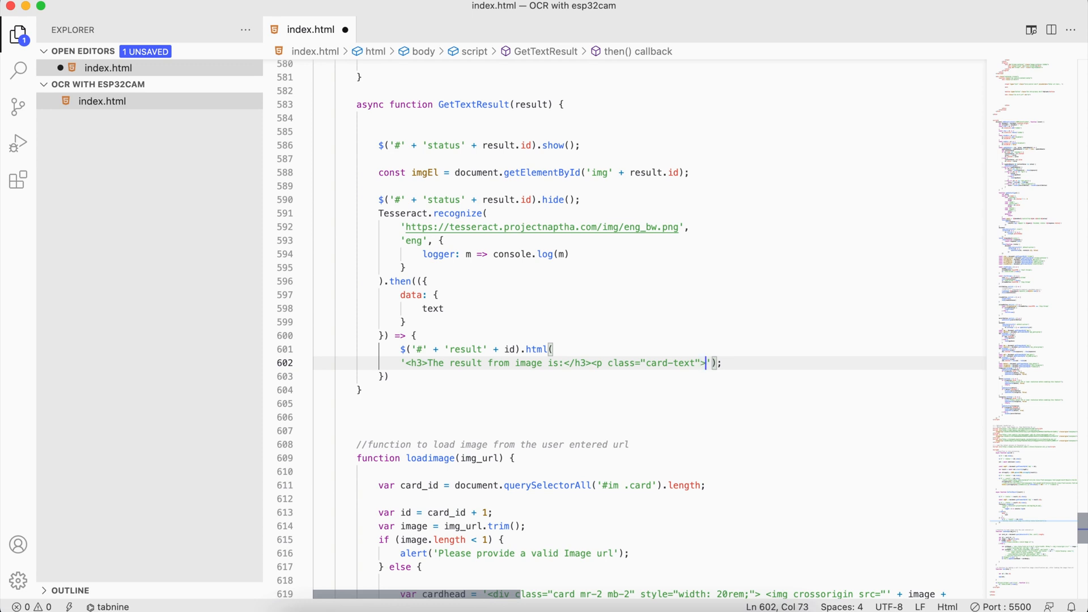
pyautogui.write('</p>')
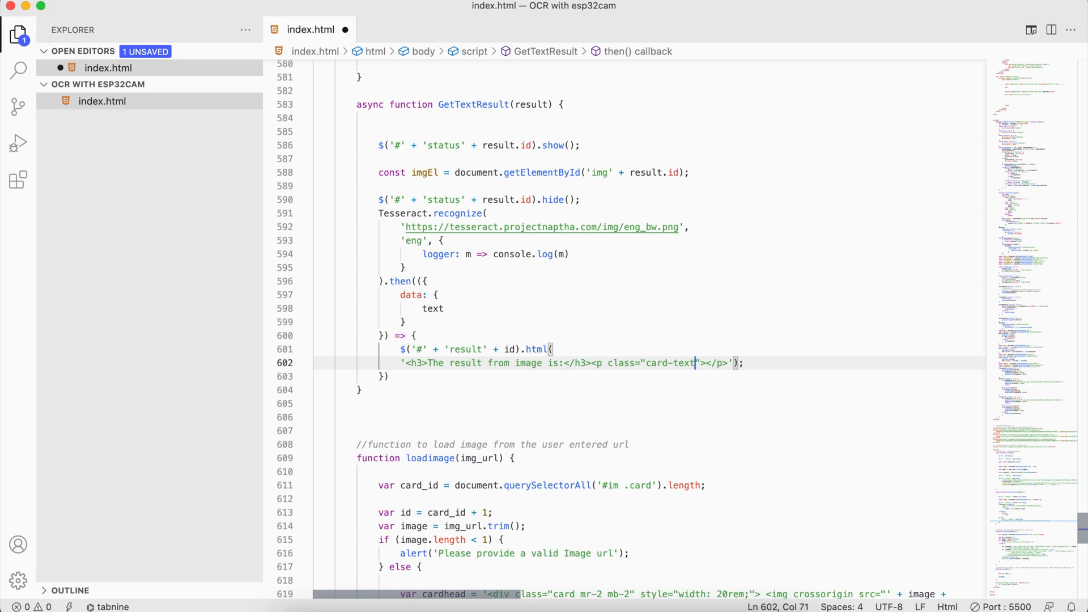
pyautogui.write('text-xs')
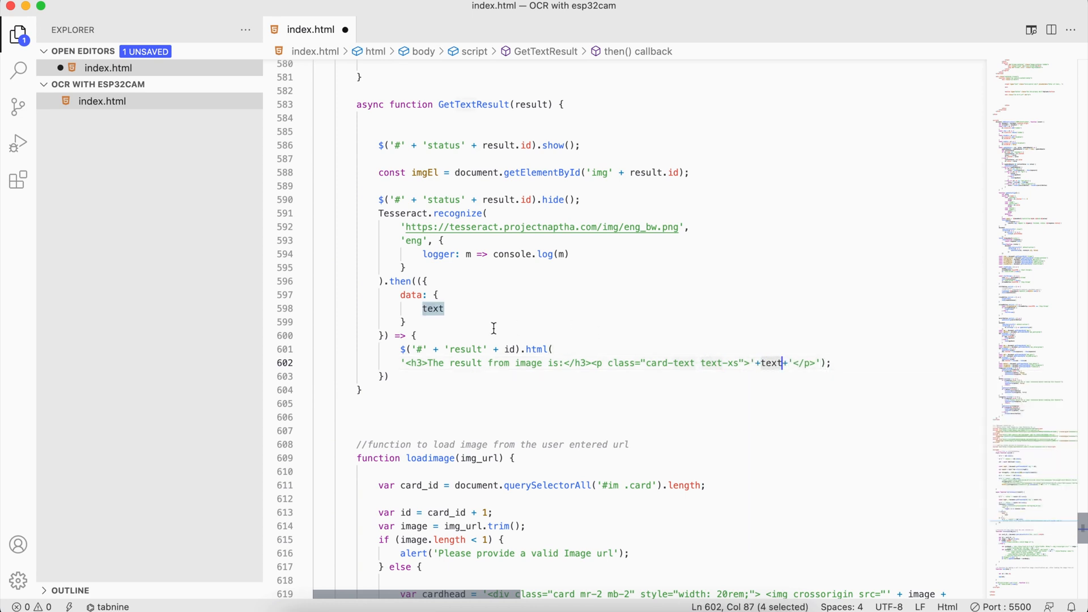
pyautogui.moveTo(432, 308)
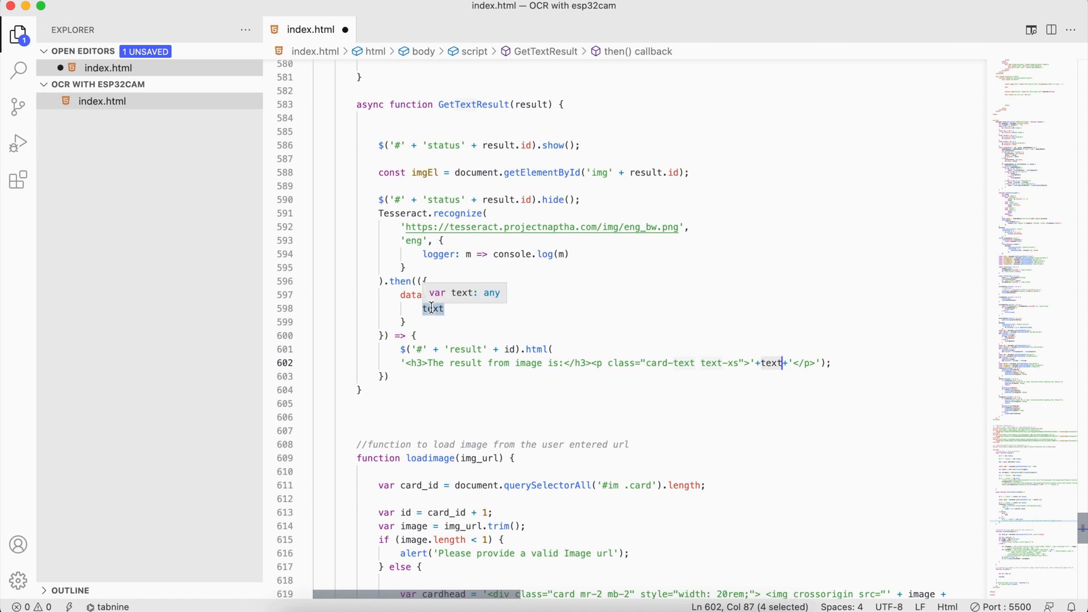
pyautogui.moveTo(466, 355)
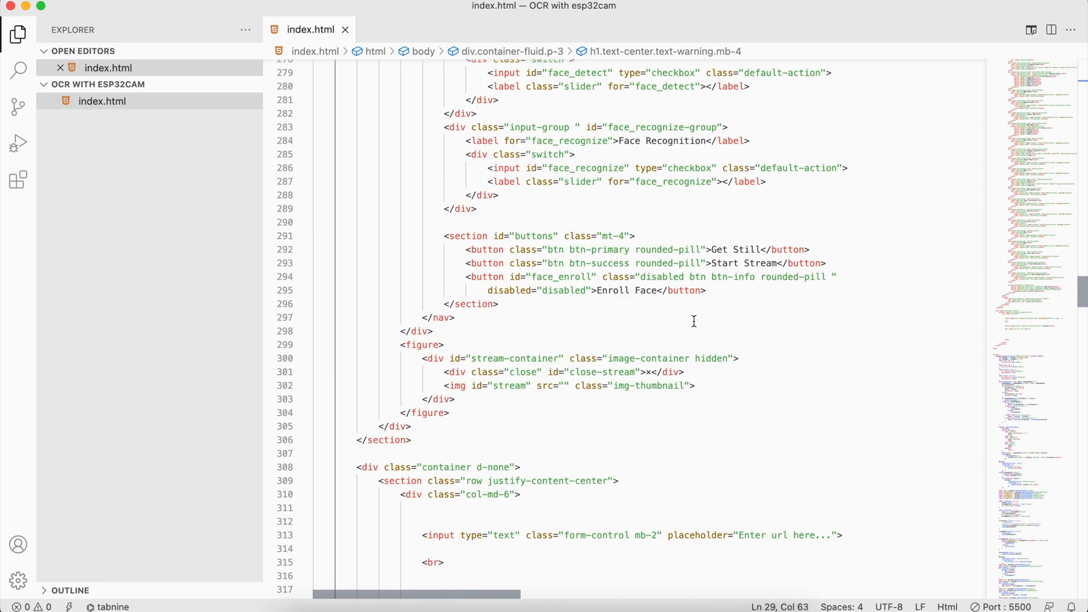
# Save index.html, leaving no unsaved changes.
pyautogui.click(331, 14)
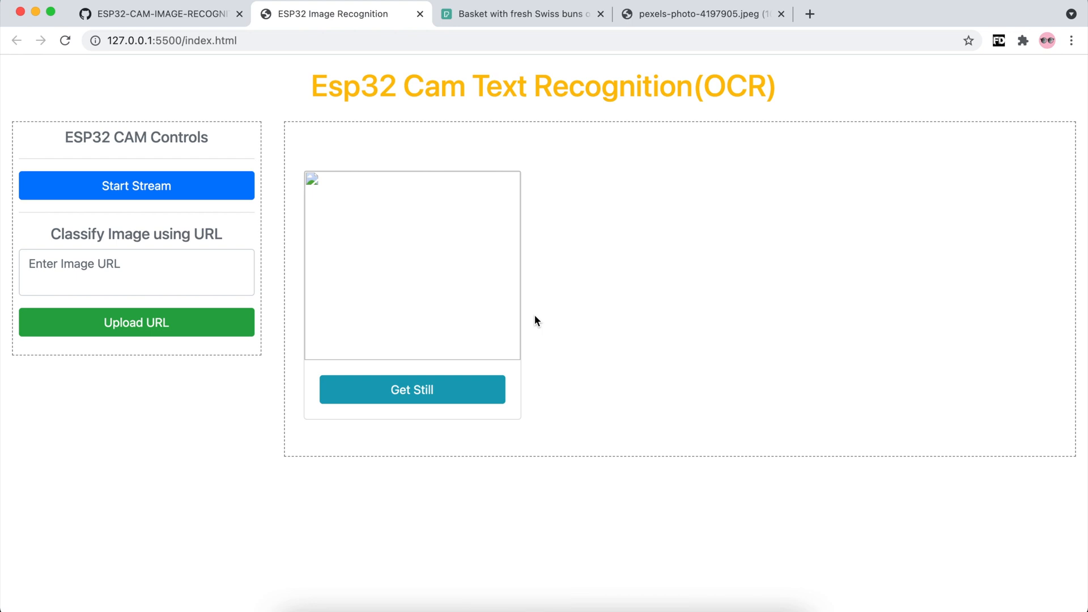
# Select the word 'Recognition' in the Chrome page heading, then clear the selection.
pyautogui.doubleClick(612, 86)
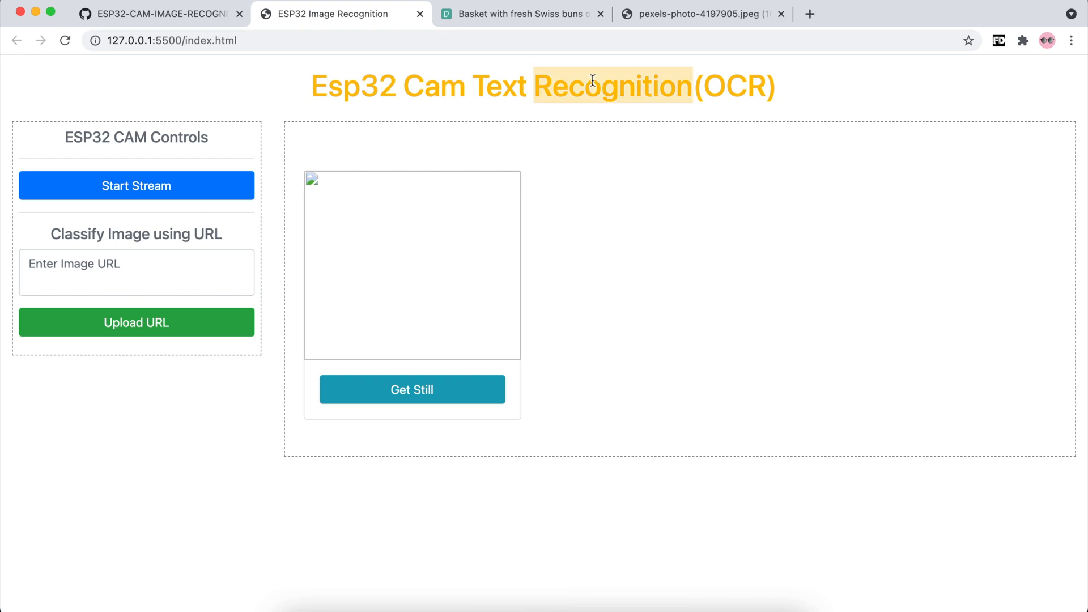
pyautogui.click(595, 143)
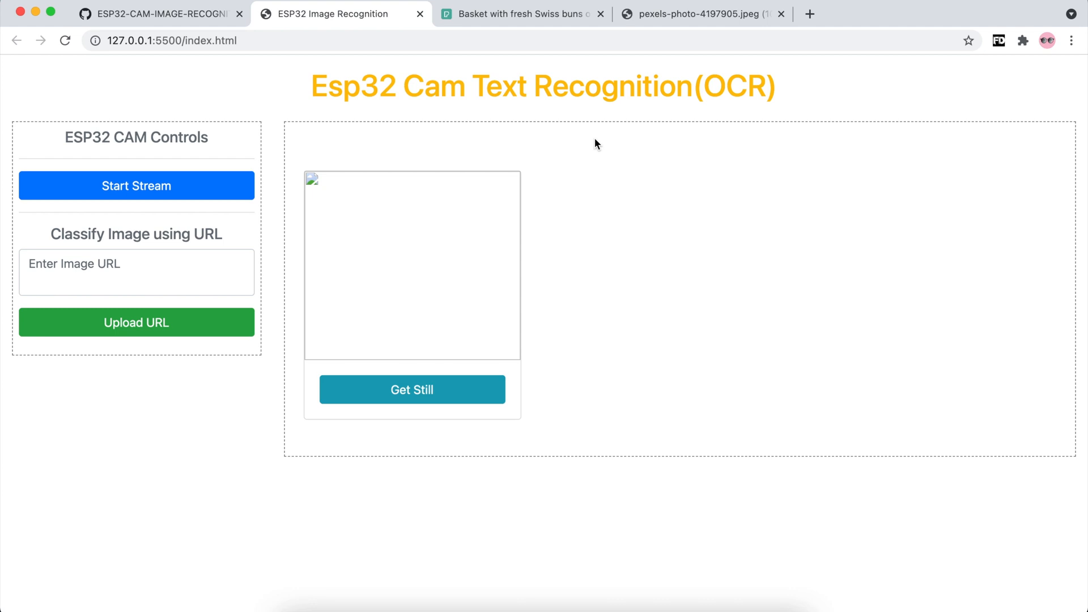